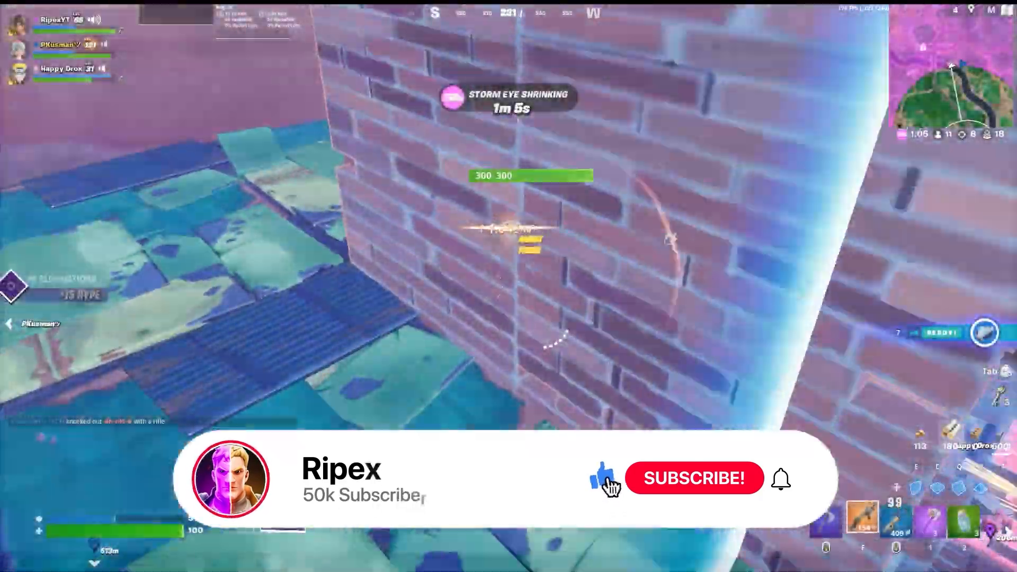
# Leave the Fortnite match after the intro and return to the Windows desktop.
pyautogui.click(694, 479)
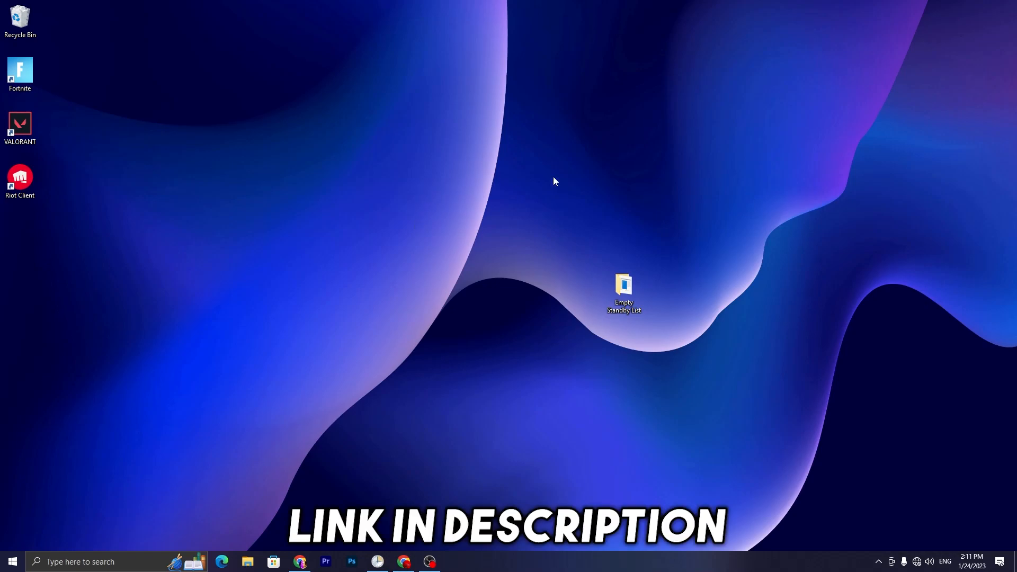
# Clear the desktop overlay so the Empty Standby List tool is accessible.
pyautogui.click(623, 289)
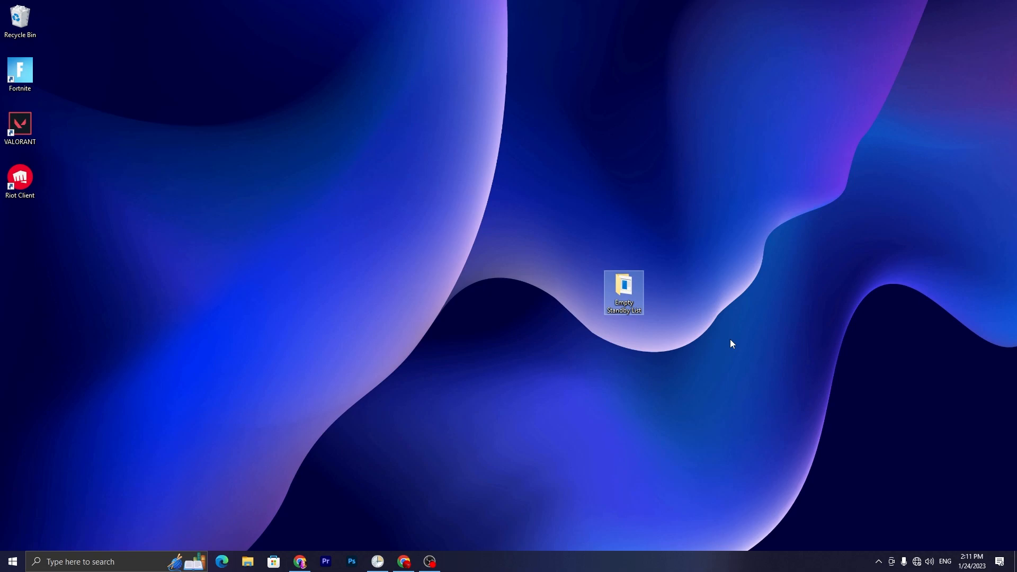
pyautogui.moveTo(626, 429)
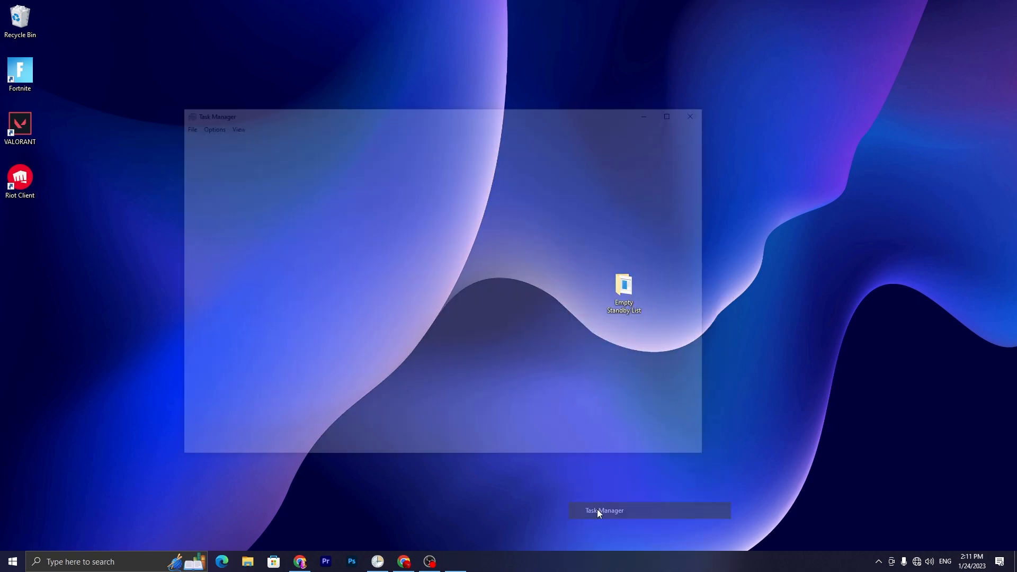
# Open Resource Monitor from Task Manager's Performance tab and view the Memory tab (about 8.6 GB standby).
pyautogui.click(603, 510)
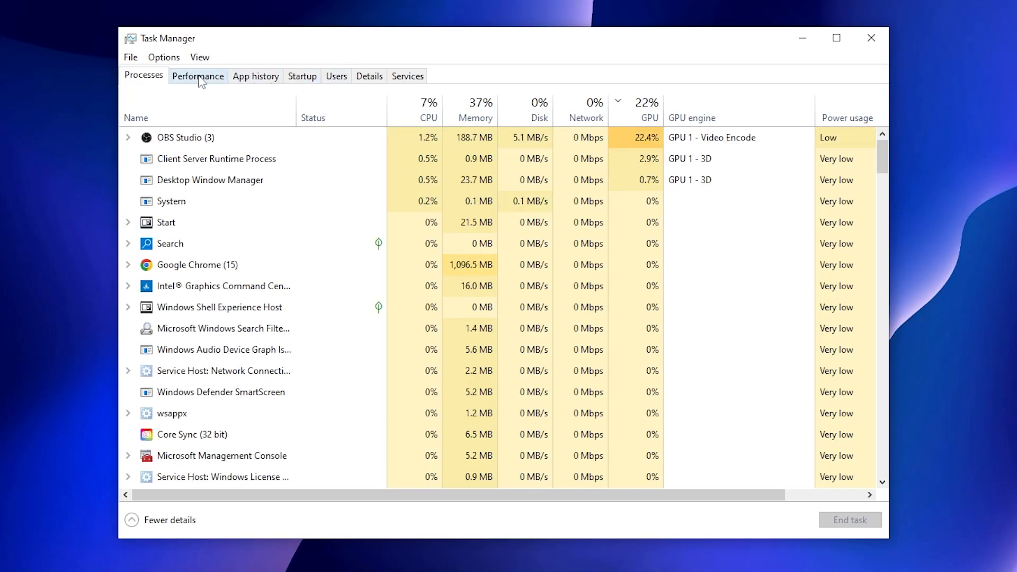
pyautogui.click(197, 76)
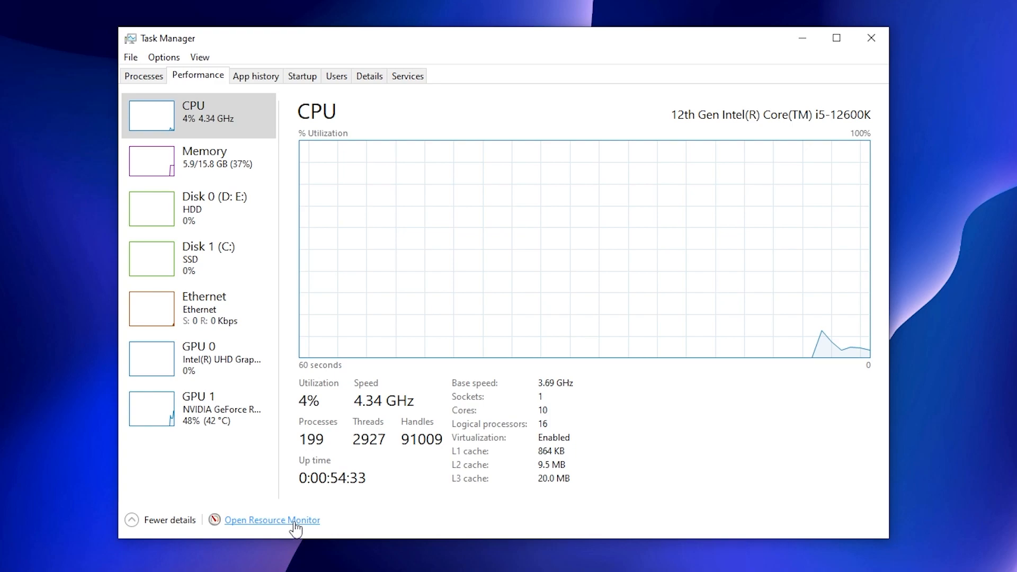
pyautogui.click(272, 520)
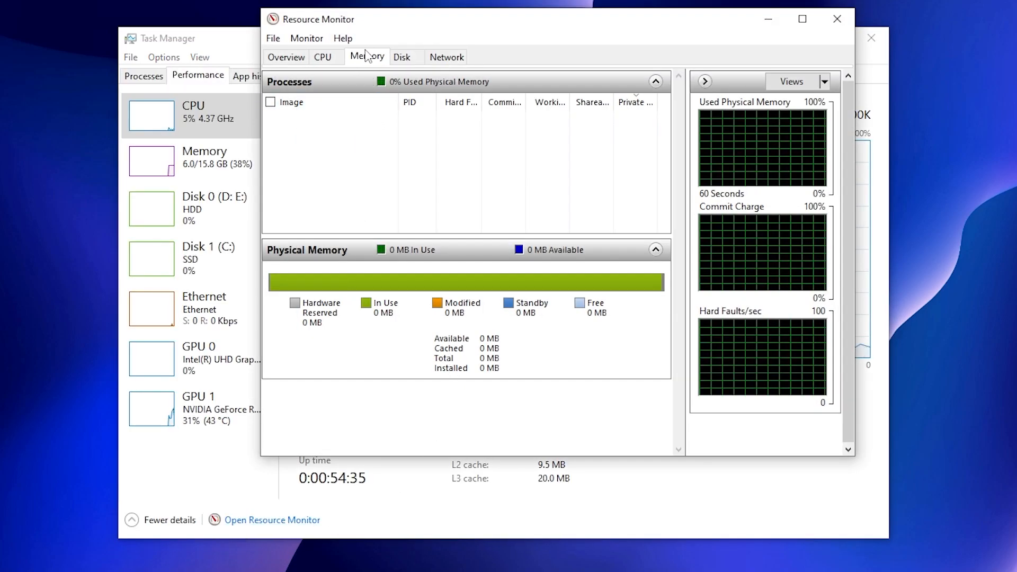
pyautogui.click(366, 57)
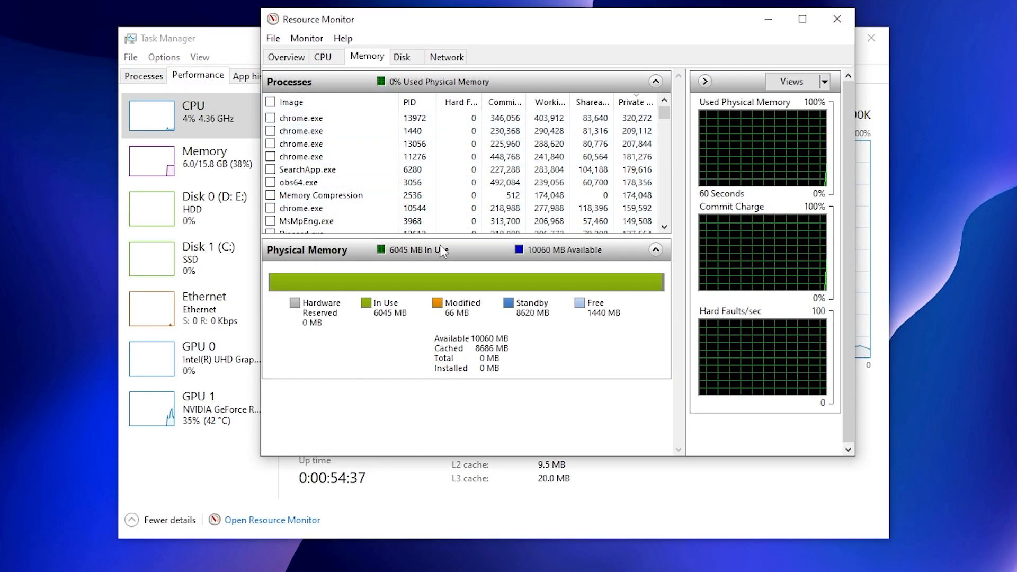
pyautogui.moveTo(542, 312)
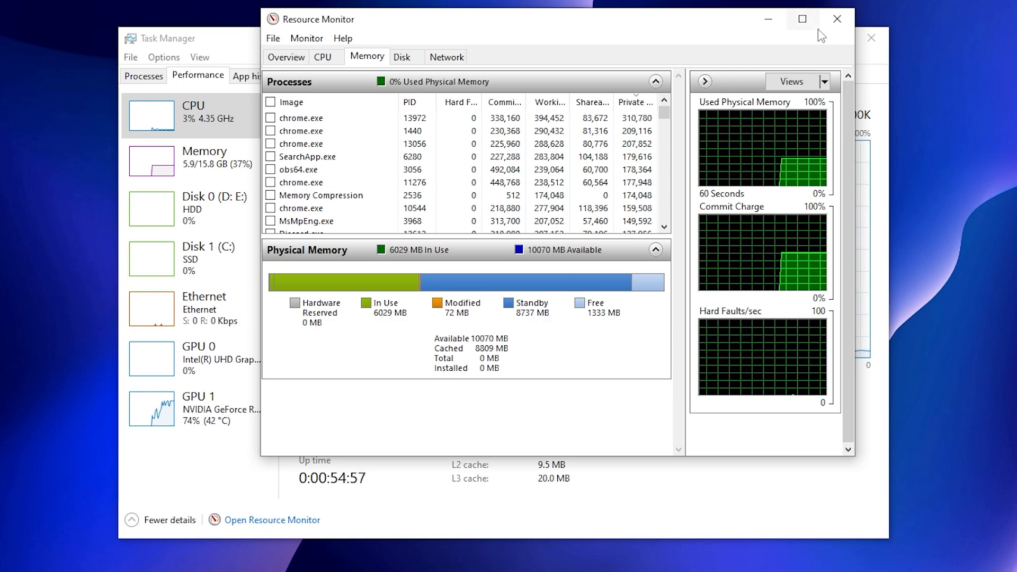
# Close Resource Monitor, returning to the desktop with the Empty Standby List shortcut.
pyautogui.click(837, 19)
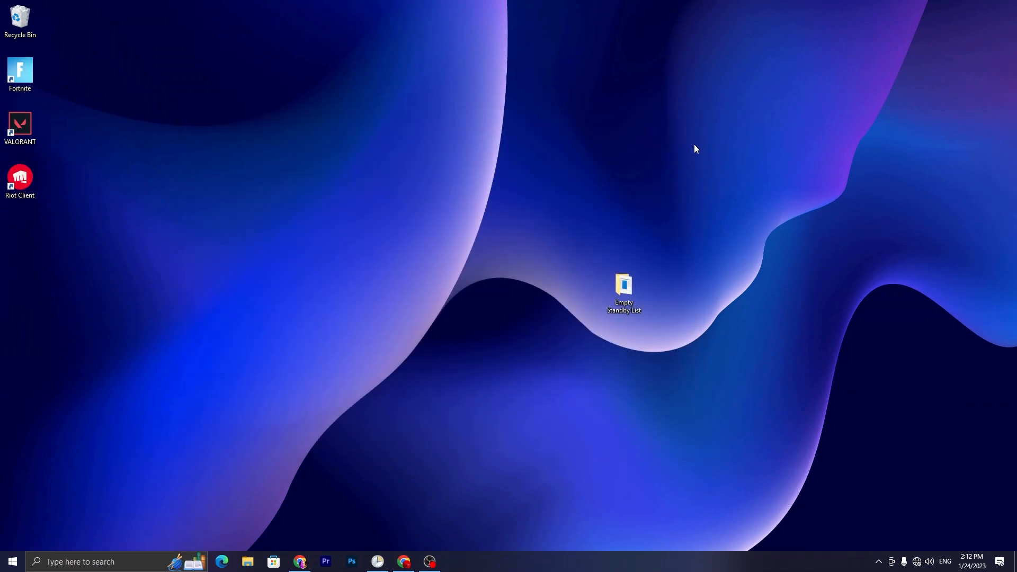
pyautogui.moveTo(698, 160)
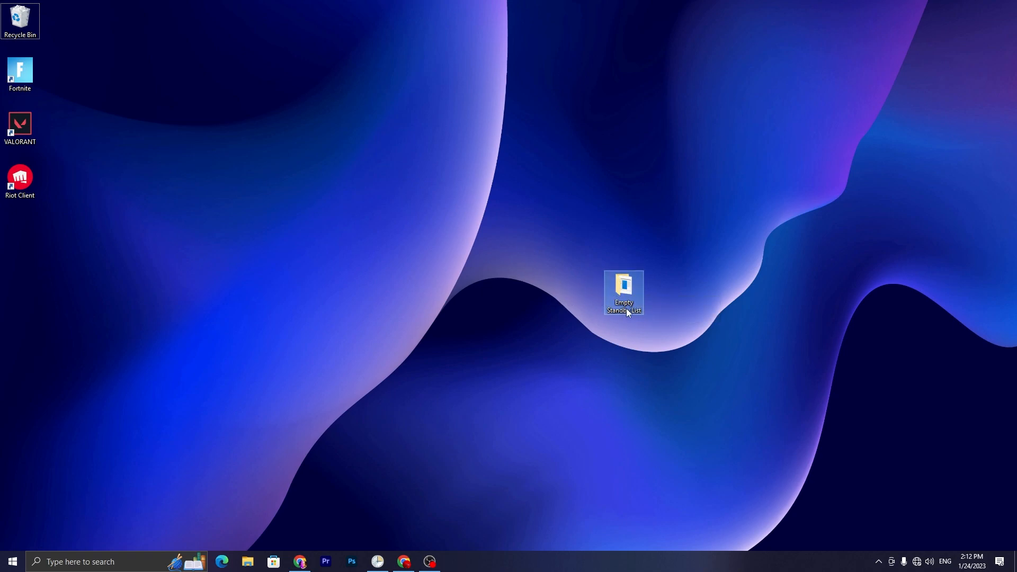
pyautogui.moveTo(624, 293)
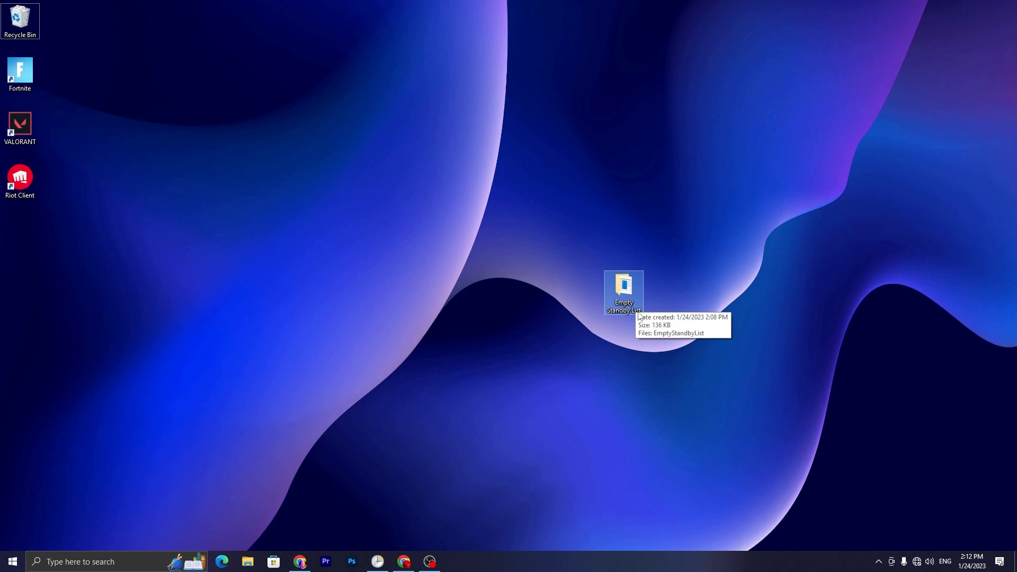
# Enable 'Run this program as an administrator' for EmptyStandbyList and apply it.
pyautogui.doubleClick(624, 285)
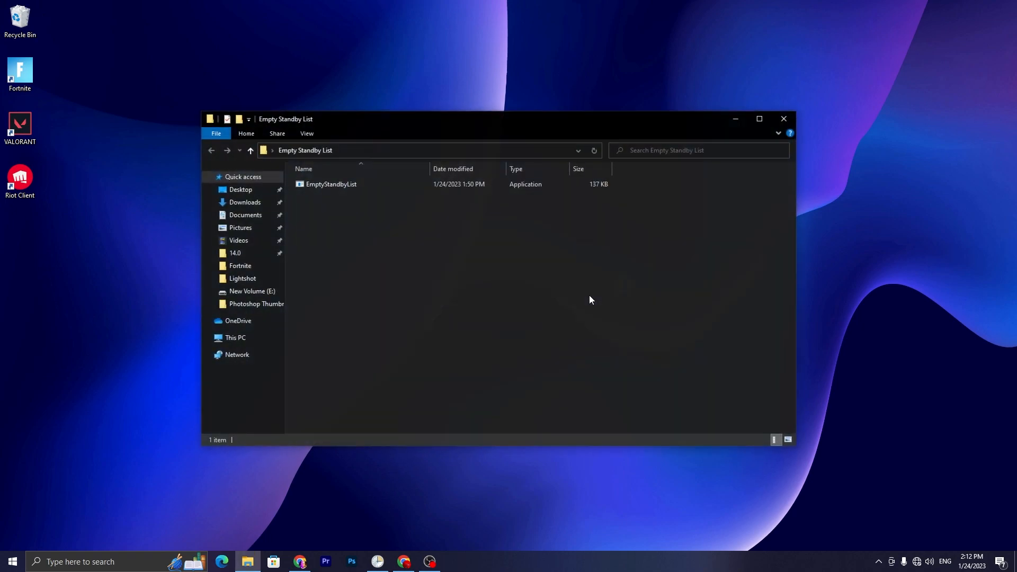
pyautogui.rightClick(330, 184)
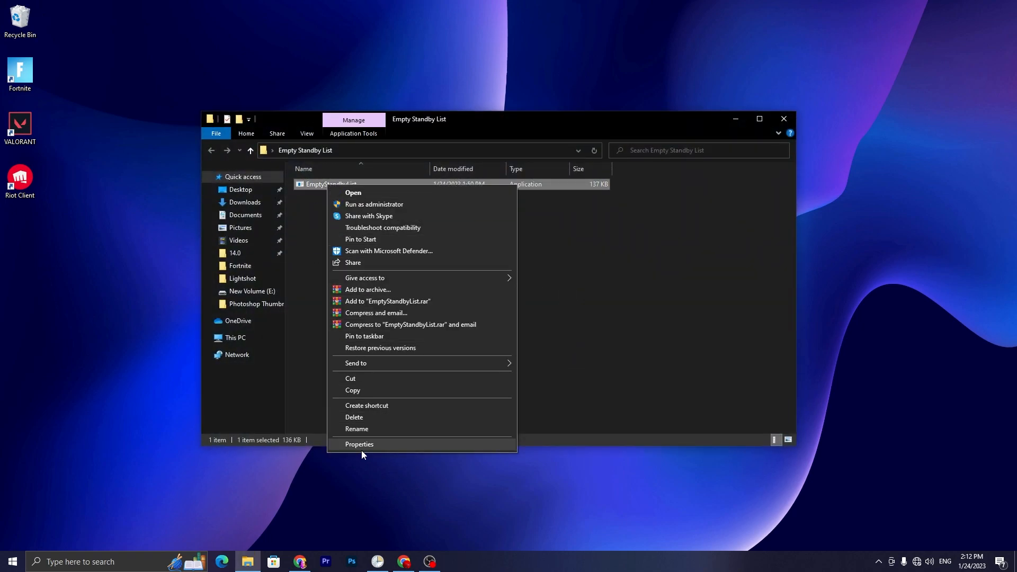
pyautogui.click(359, 445)
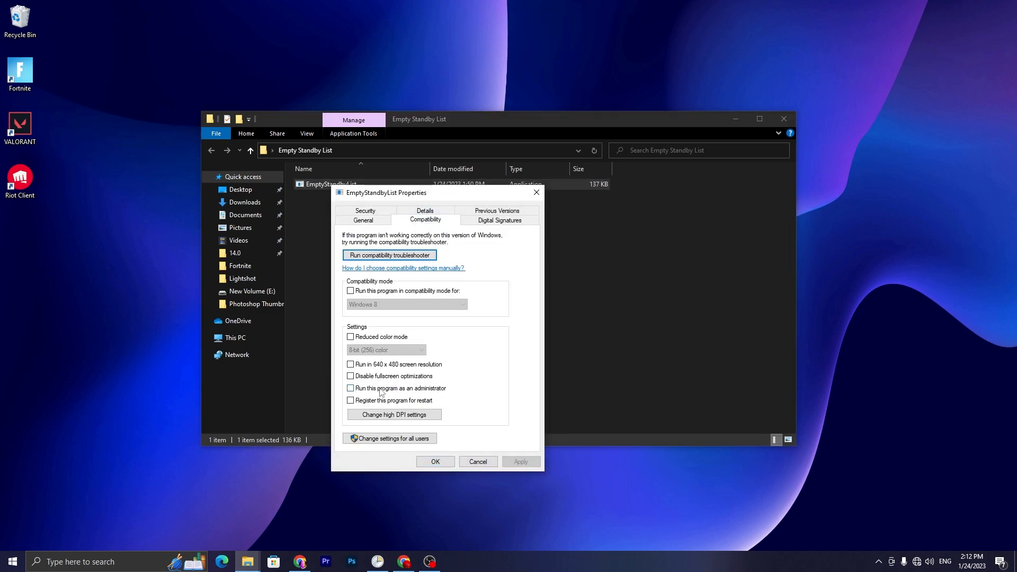
pyautogui.click(350, 387)
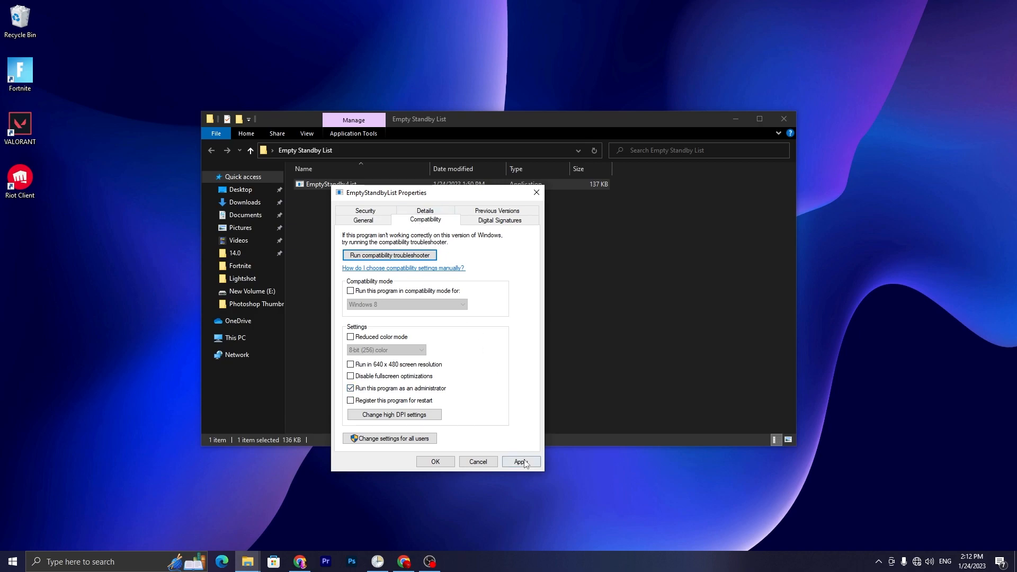
pyautogui.click(434, 462)
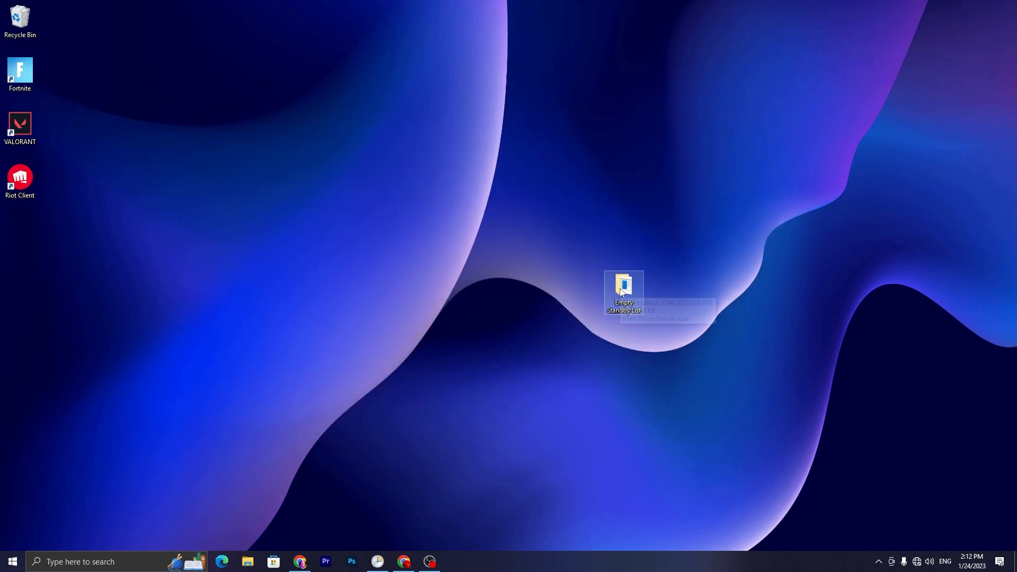
# Cut the Empty Standby List folder into Local Disk (C:) and close that window.
pyautogui.rightClick(623, 293)
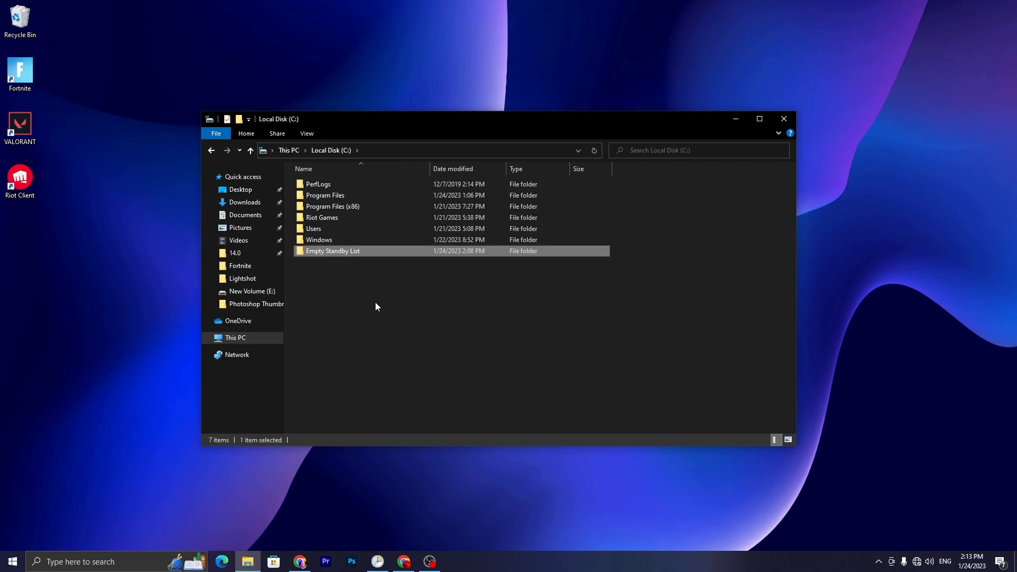
pyautogui.moveTo(296, 267)
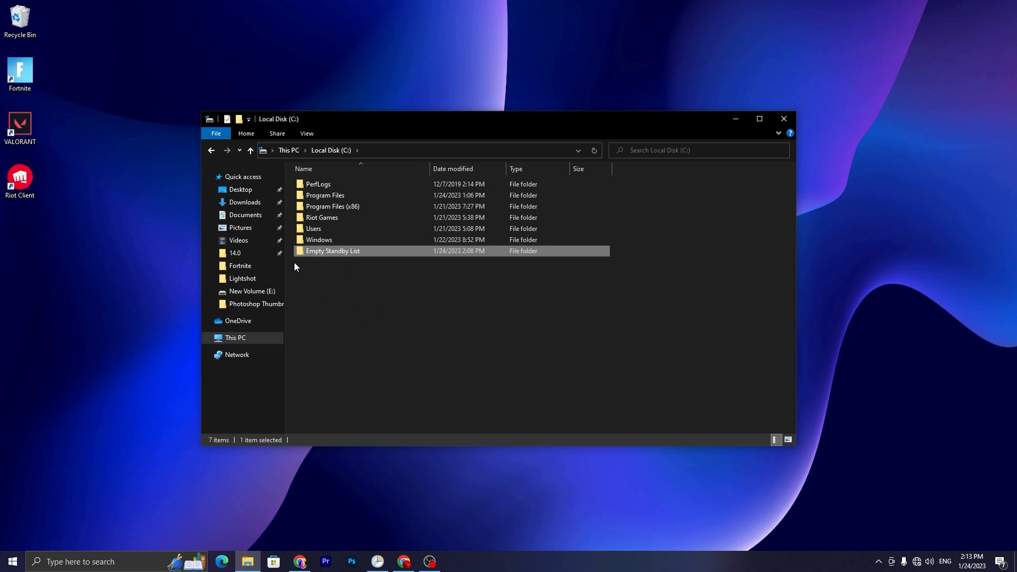
pyautogui.click(783, 119)
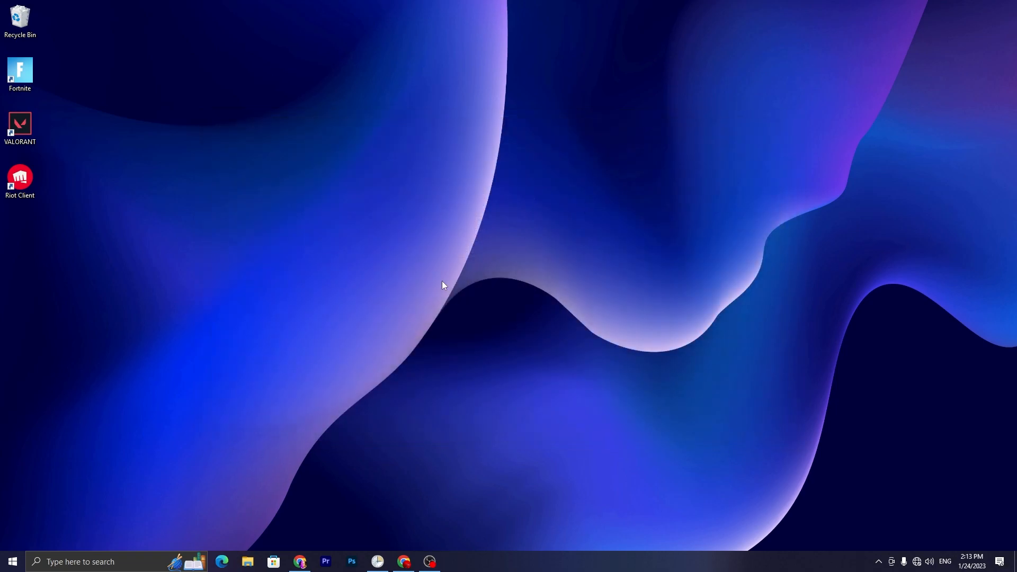
pyautogui.moveTo(22, 519)
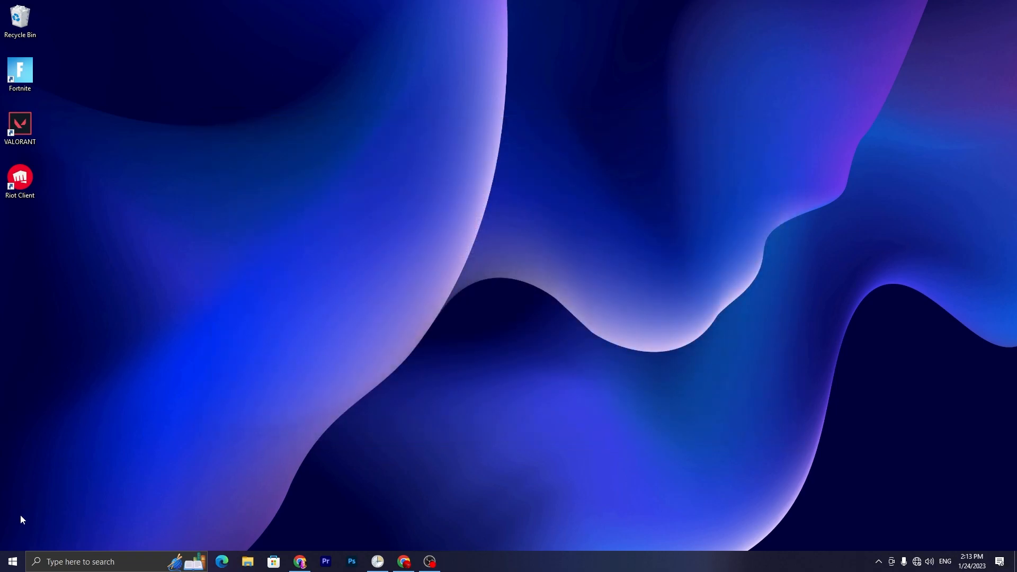
# Search for 'task Scheduler' and run it as administrator.
pyautogui.click(78, 561)
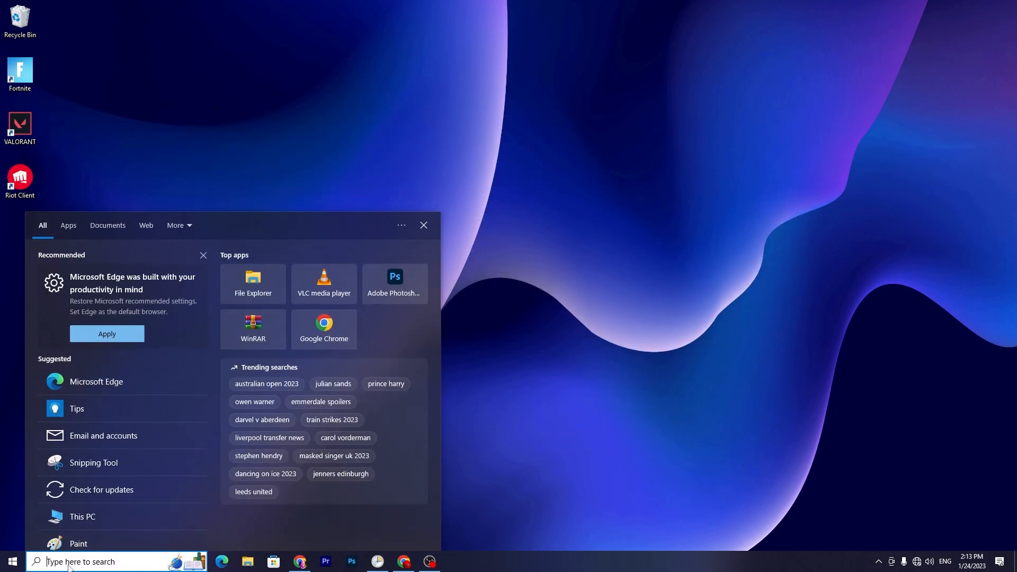
pyautogui.write('task Scheduler')
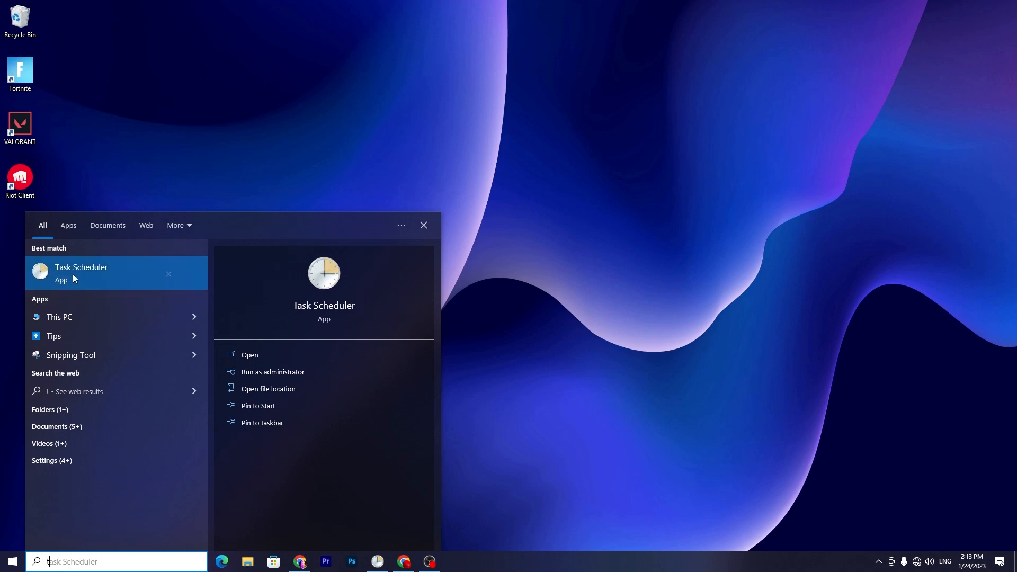
pyautogui.moveTo(272, 372)
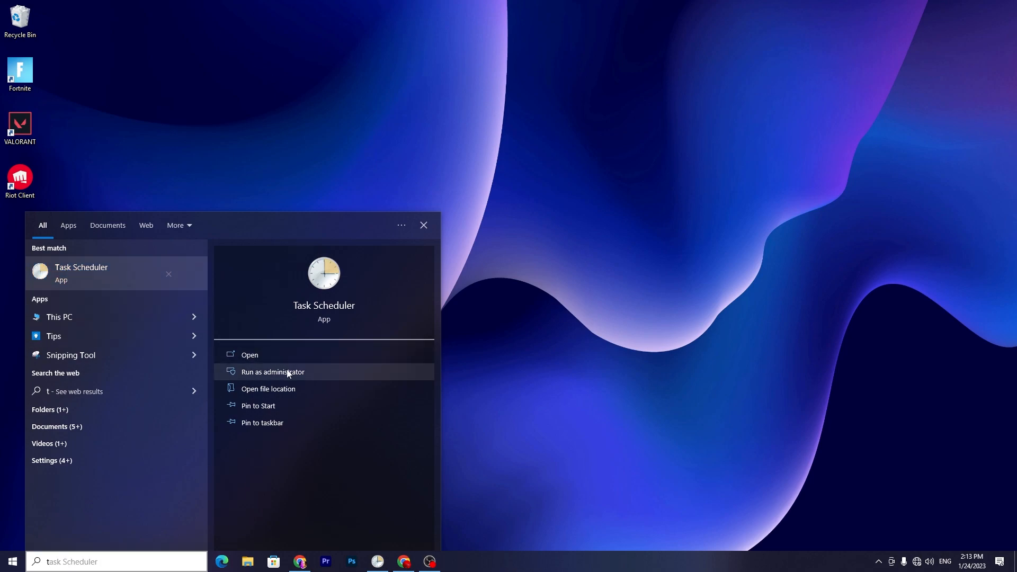
pyautogui.click(272, 372)
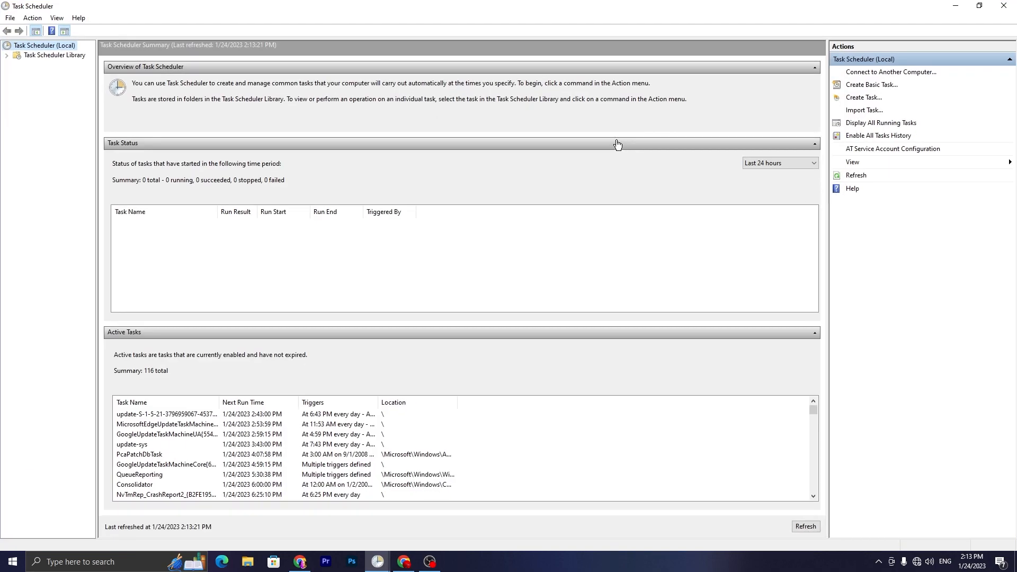
pyautogui.moveTo(848, 101)
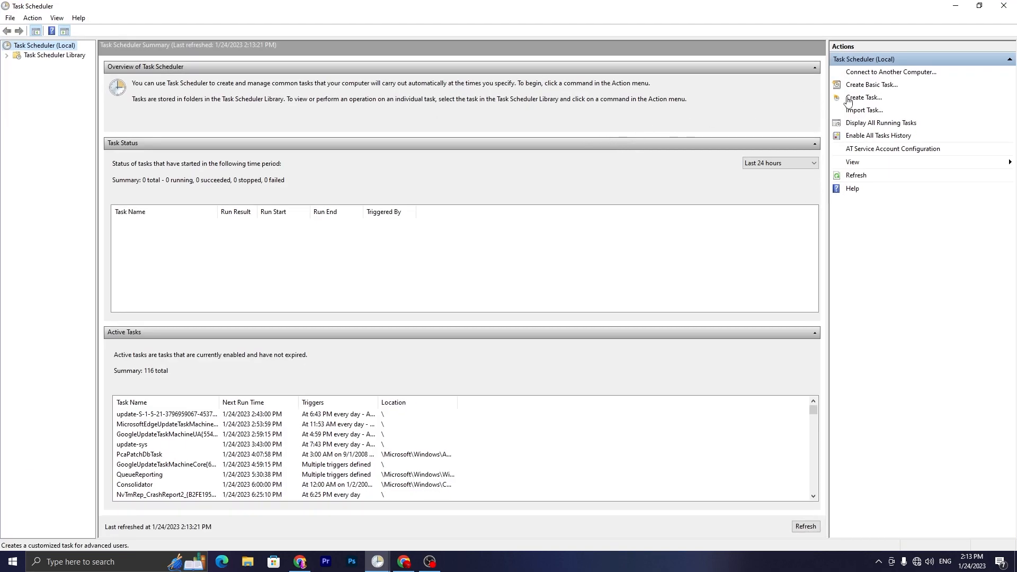
# Create a new task named 'Ripex TWEAKS'.
pyautogui.click(865, 97)
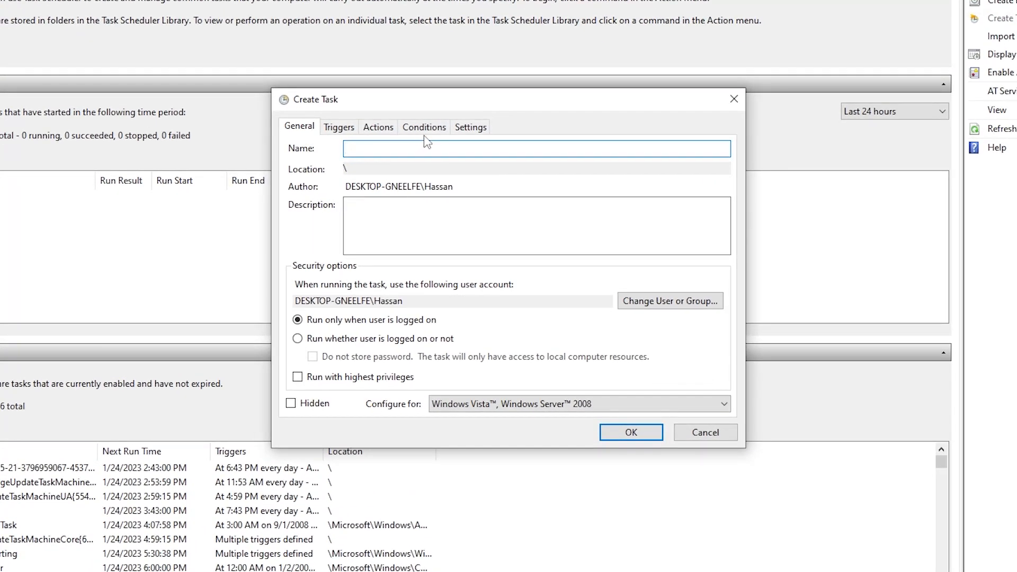
pyautogui.write('Rip')
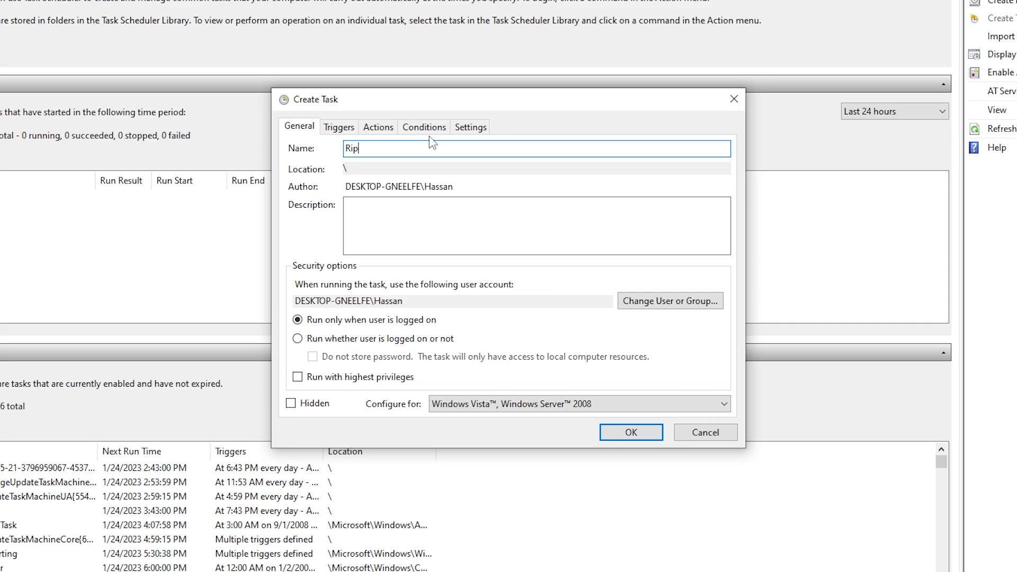
pyautogui.write('ex')
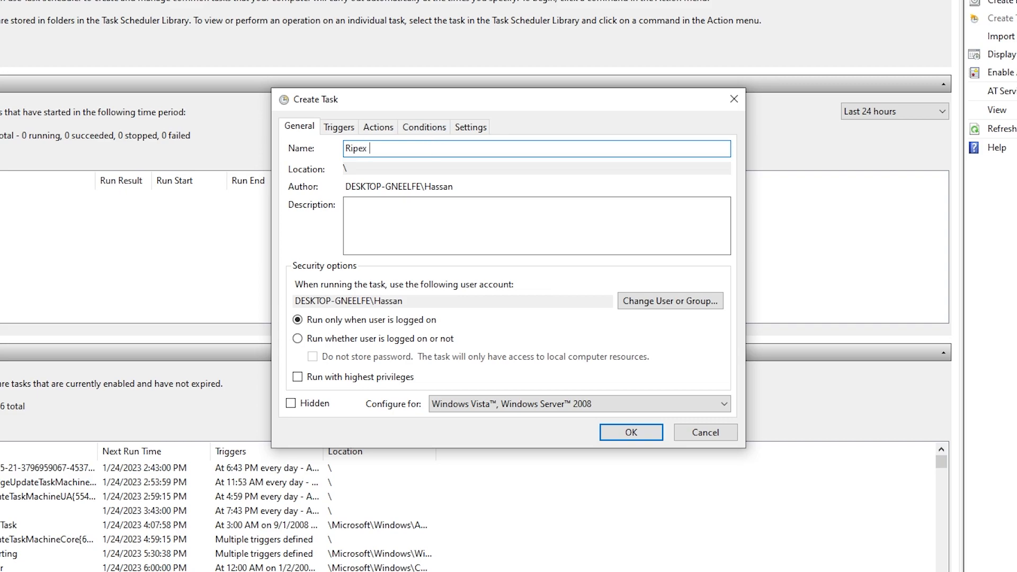
pyautogui.write('TWEA')
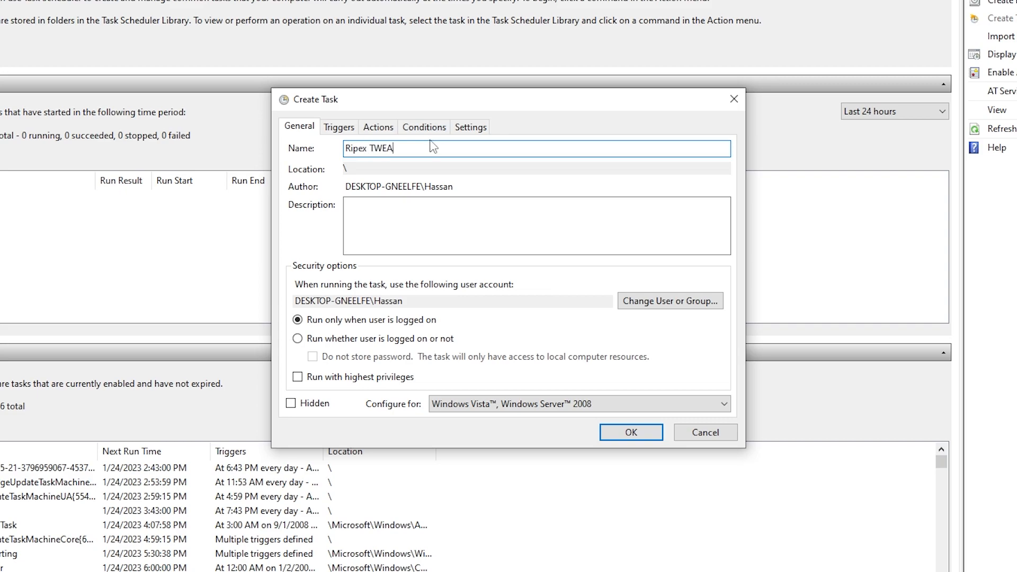
pyautogui.write('KS')
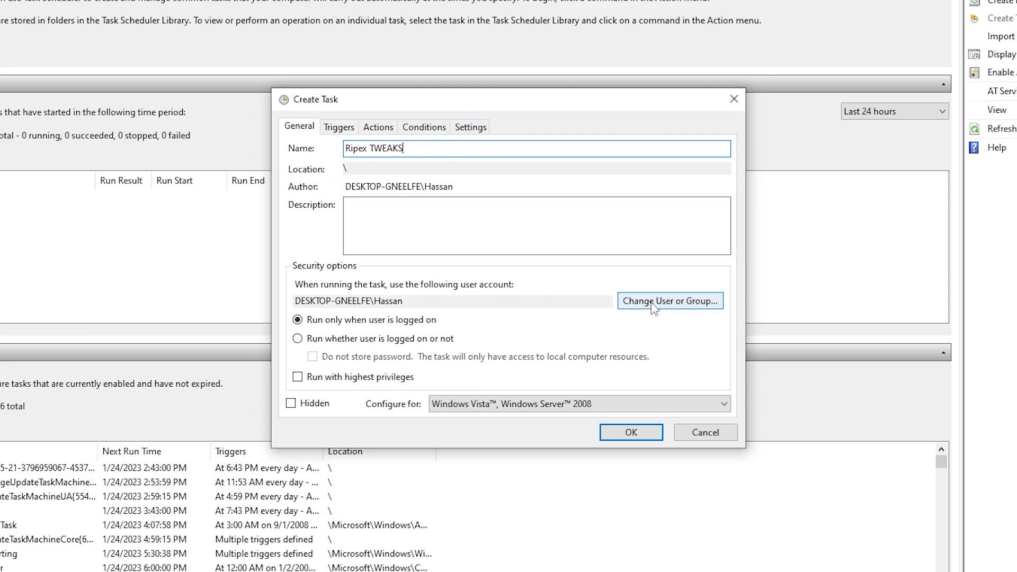
# Set the task to run as SYSTEM with highest privileges and hidden.
pyautogui.click(670, 301)
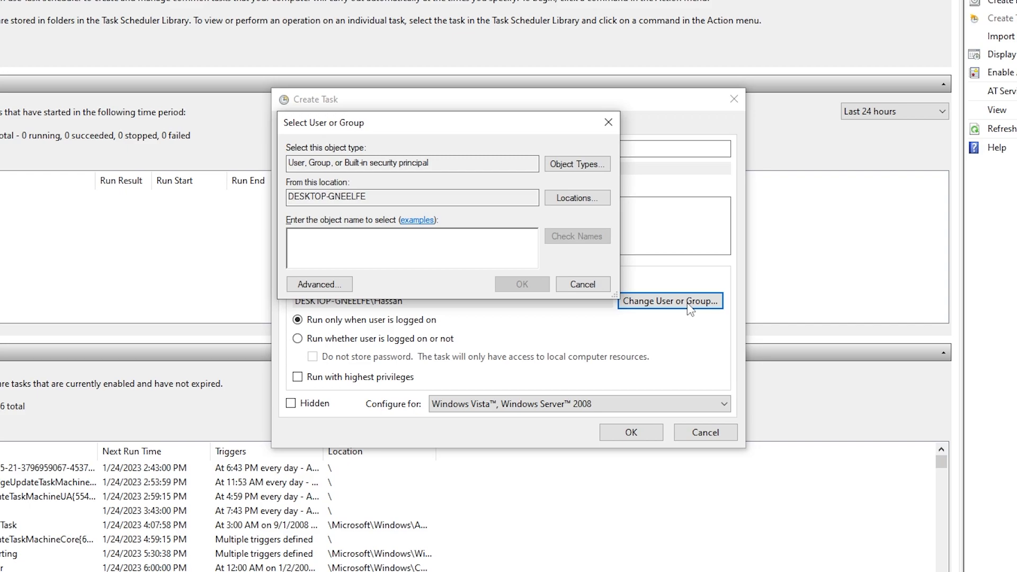
pyautogui.click(319, 284)
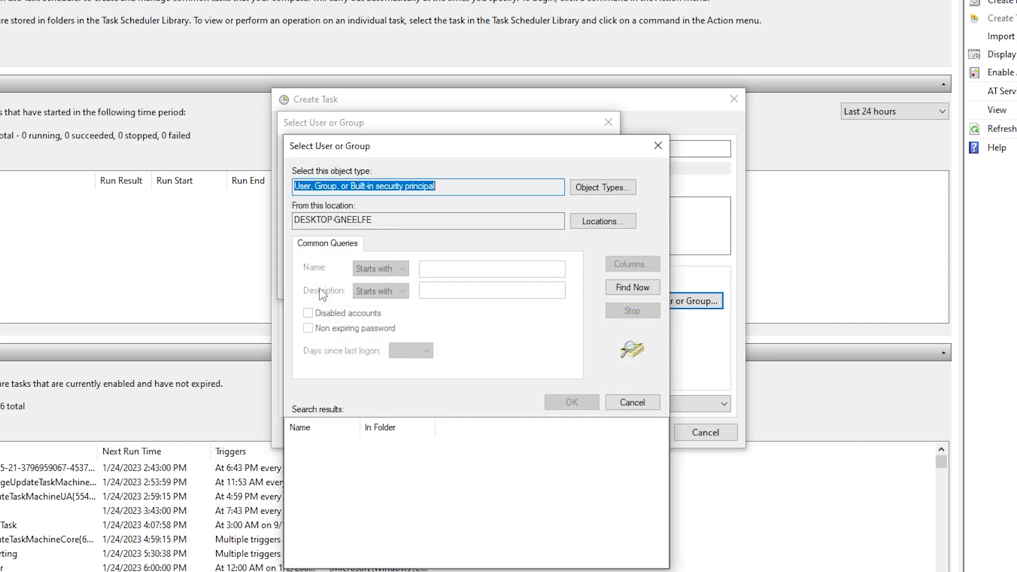
pyautogui.click(632, 286)
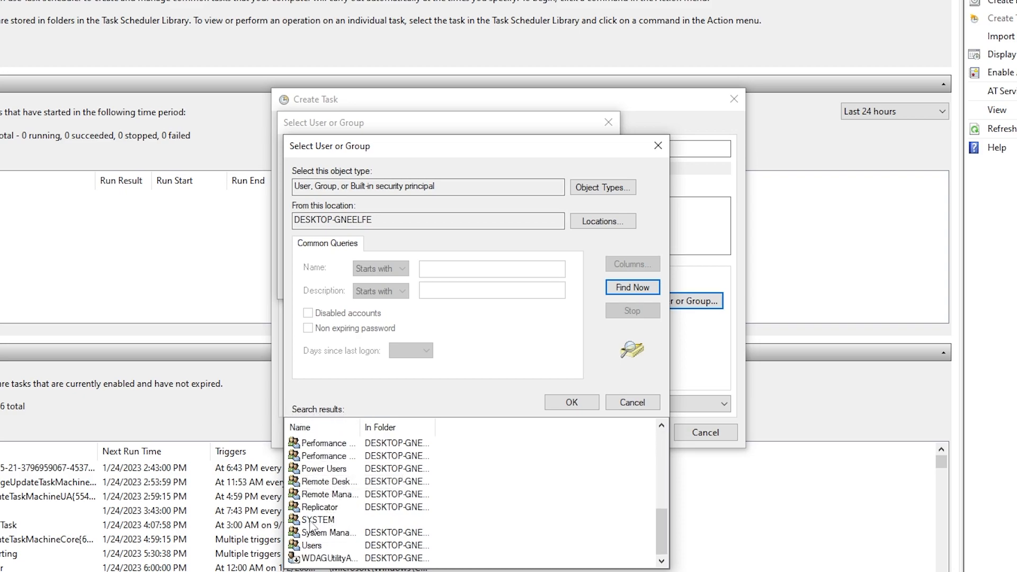
pyautogui.click(317, 520)
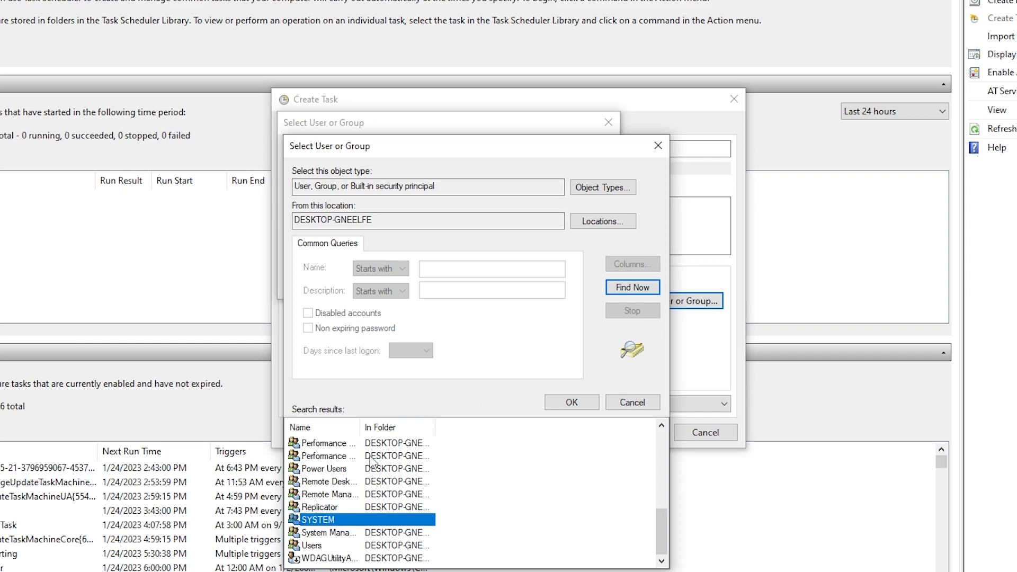
pyautogui.doubleClick(318, 519)
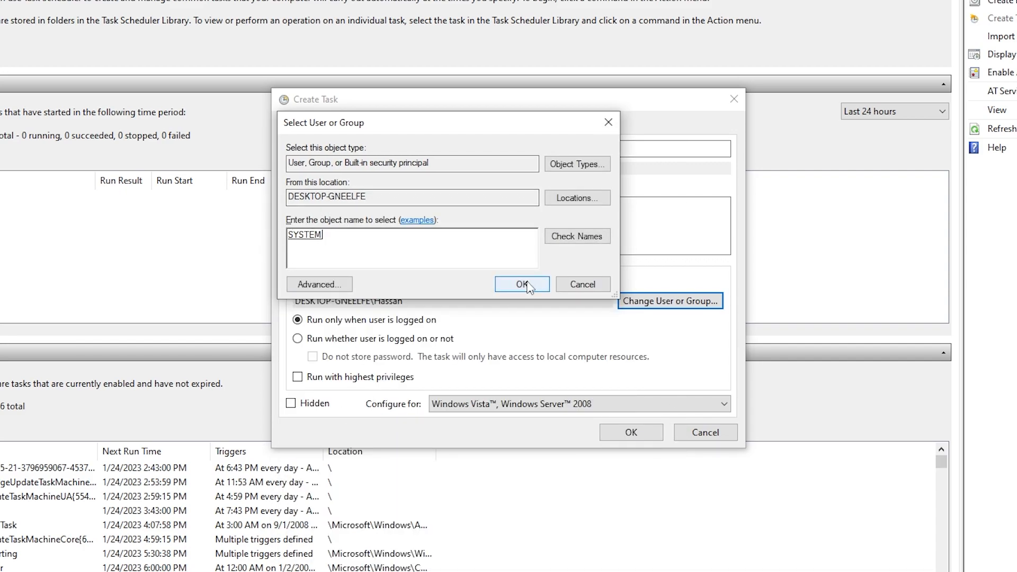
pyautogui.click(522, 284)
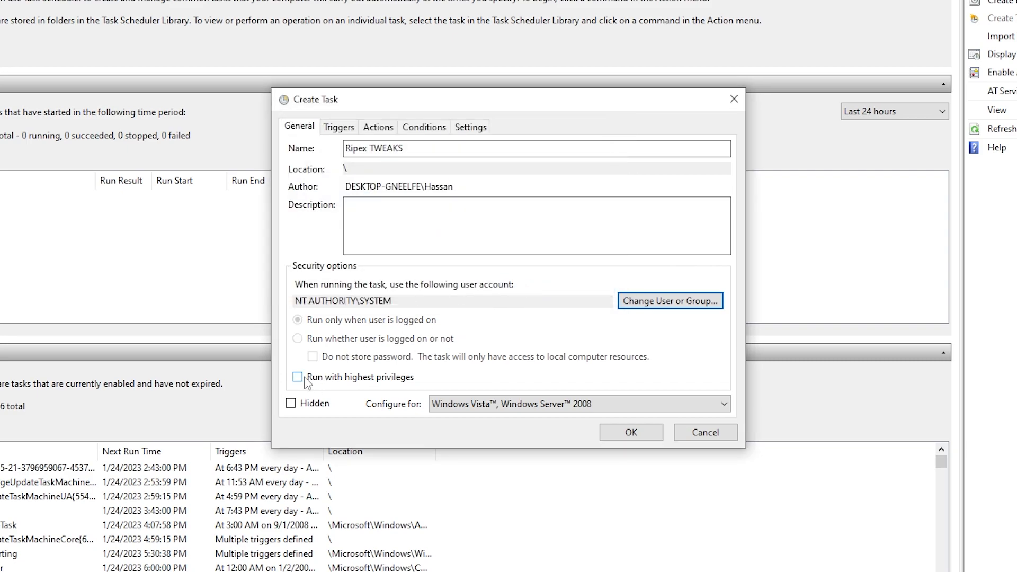
pyautogui.click(297, 377)
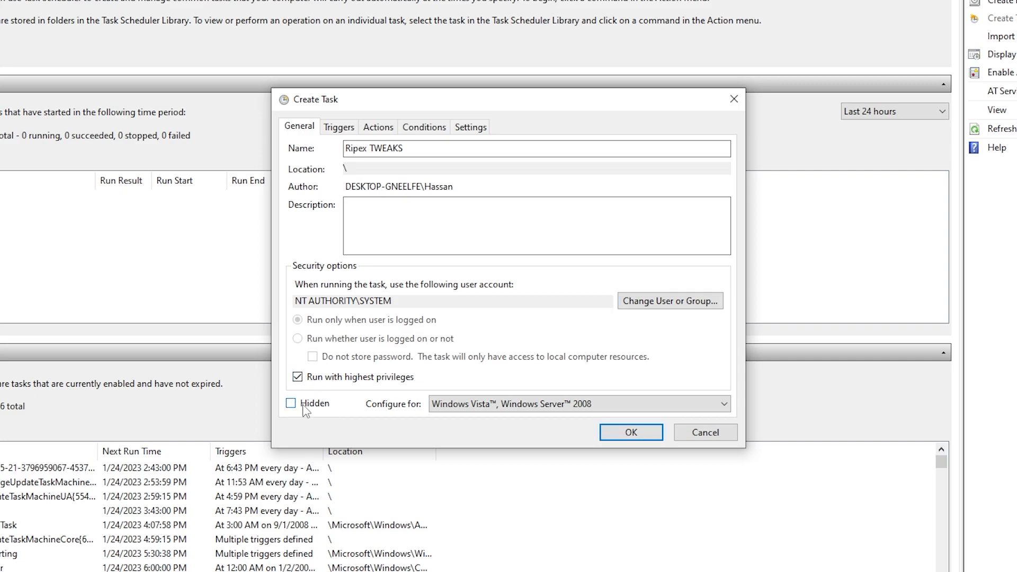
pyautogui.click(291, 403)
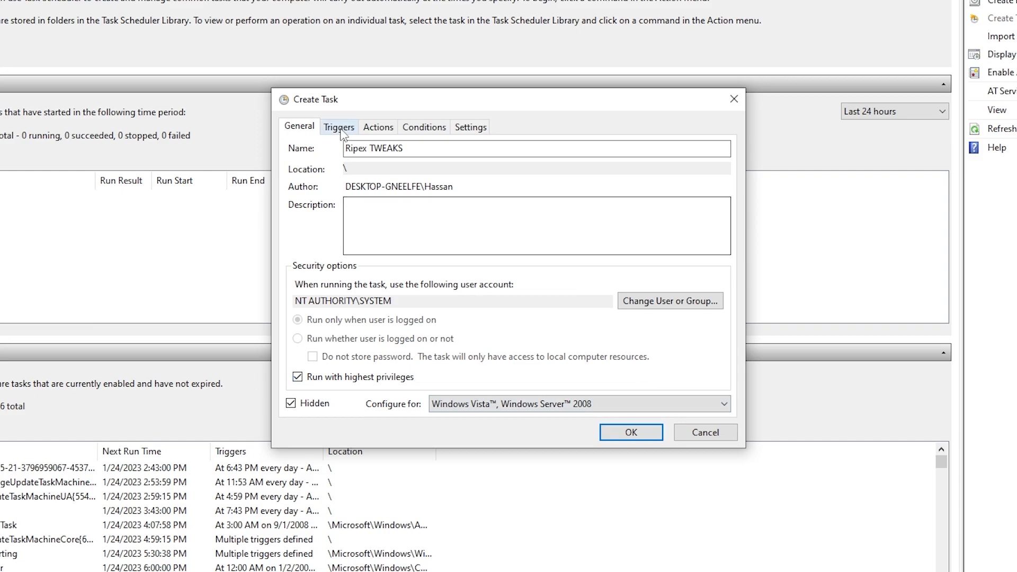
# Add a trigger that repeats the task every 5 minutes for an indefinite duration.
pyautogui.click(339, 127)
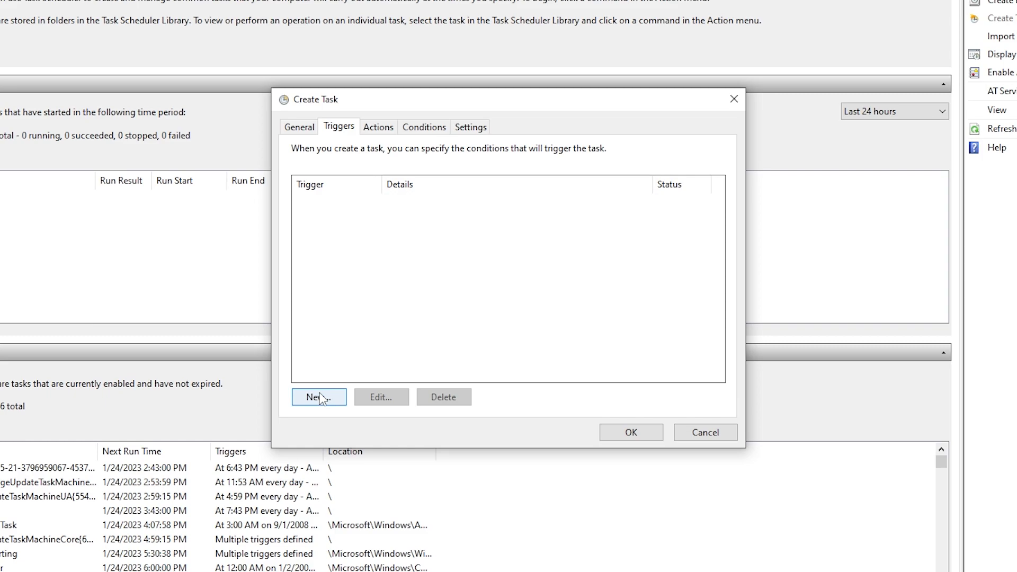
pyautogui.click(318, 397)
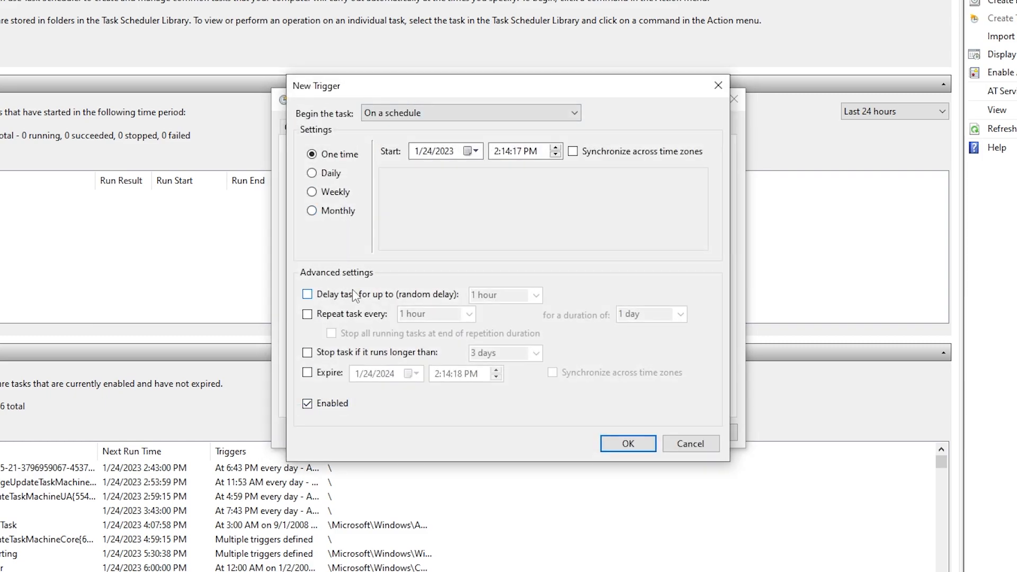
pyautogui.moveTo(345, 318)
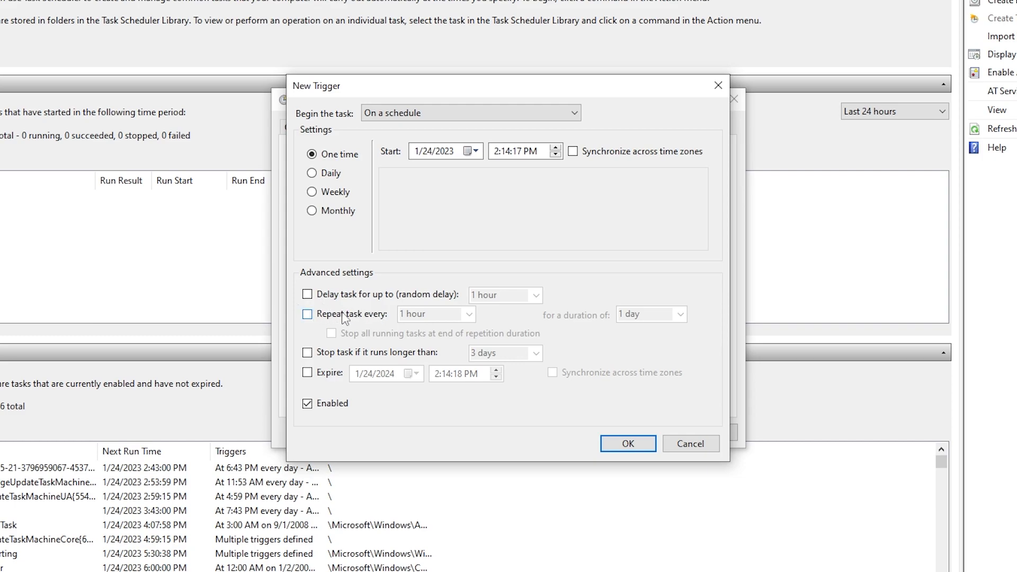
pyautogui.click(307, 314)
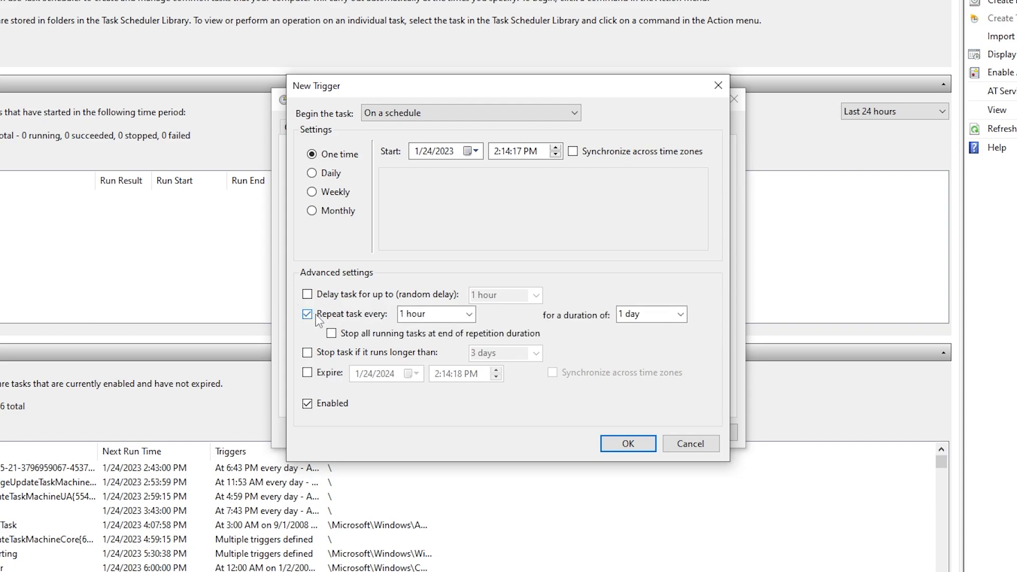
pyautogui.click(468, 314)
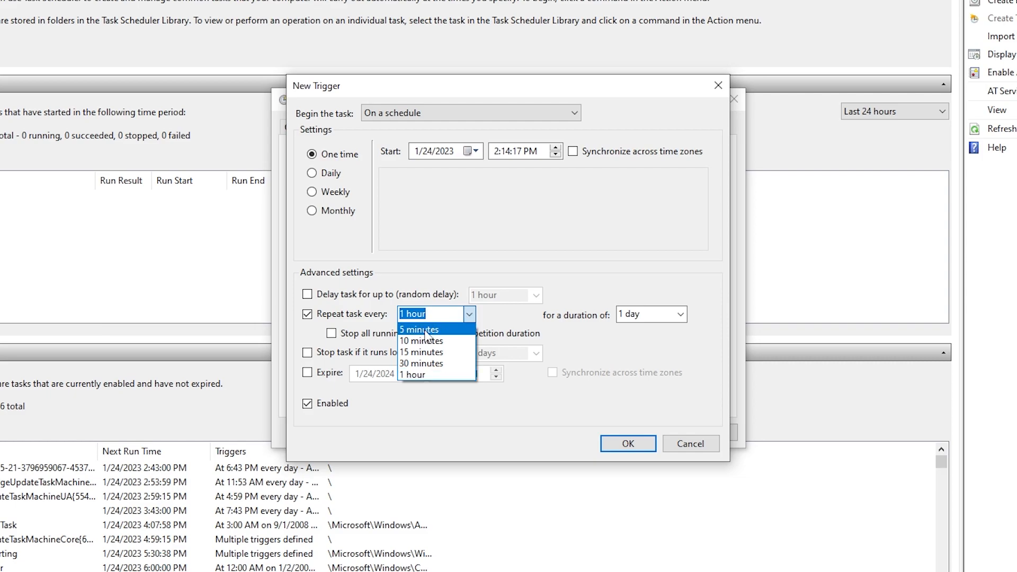
pyautogui.click(418, 329)
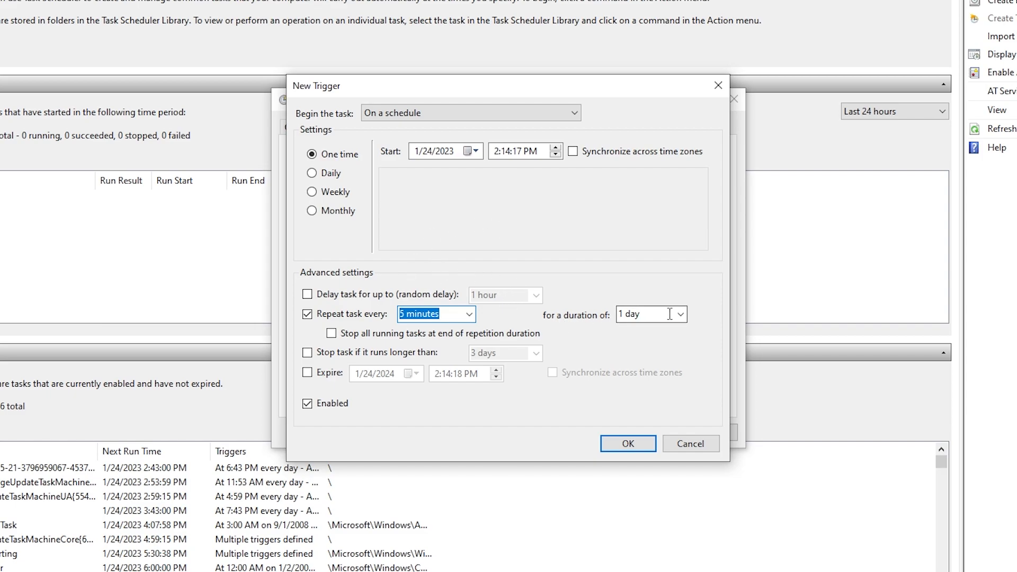
pyautogui.click(679, 314)
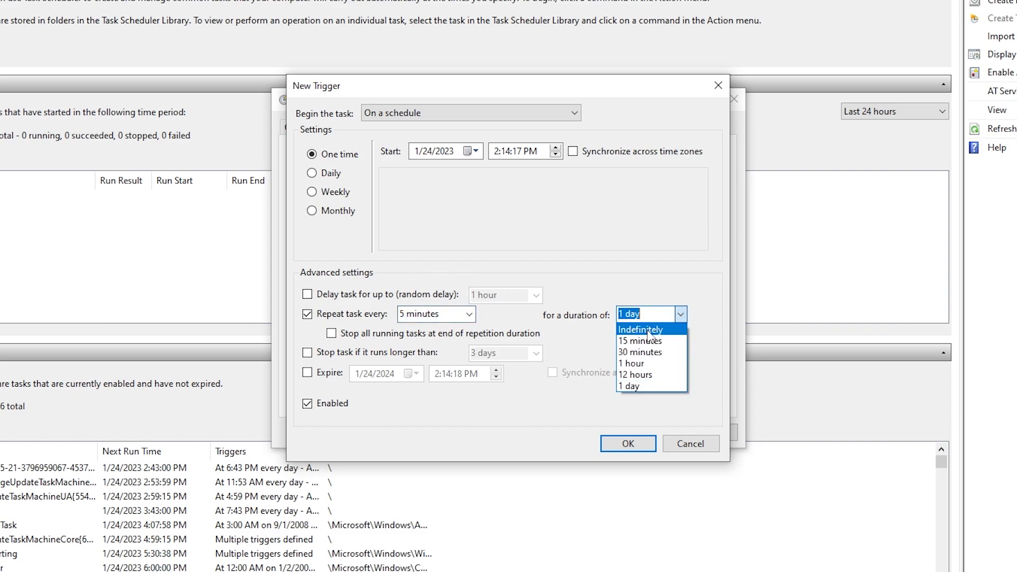
pyautogui.click(639, 329)
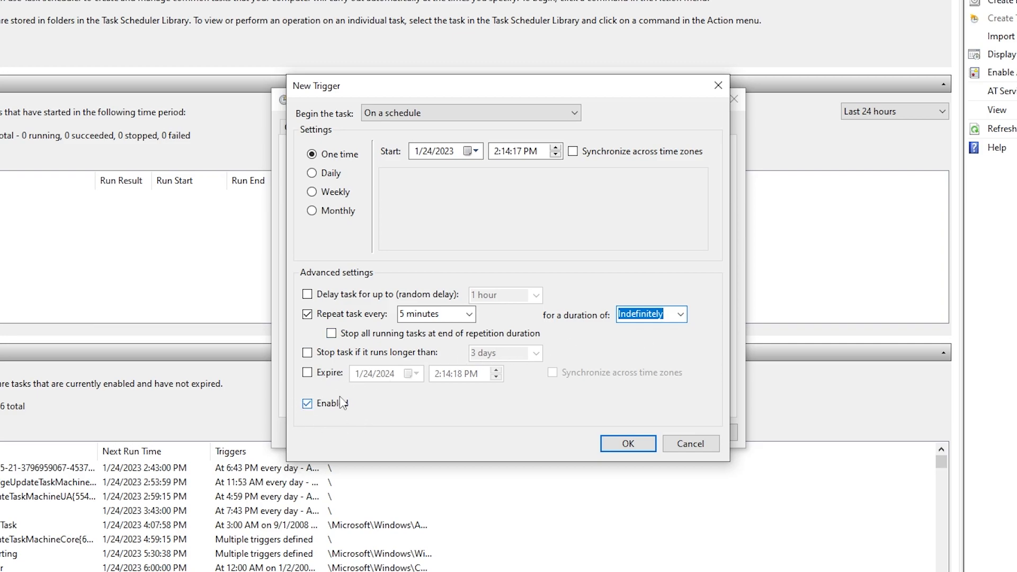
pyautogui.click(627, 443)
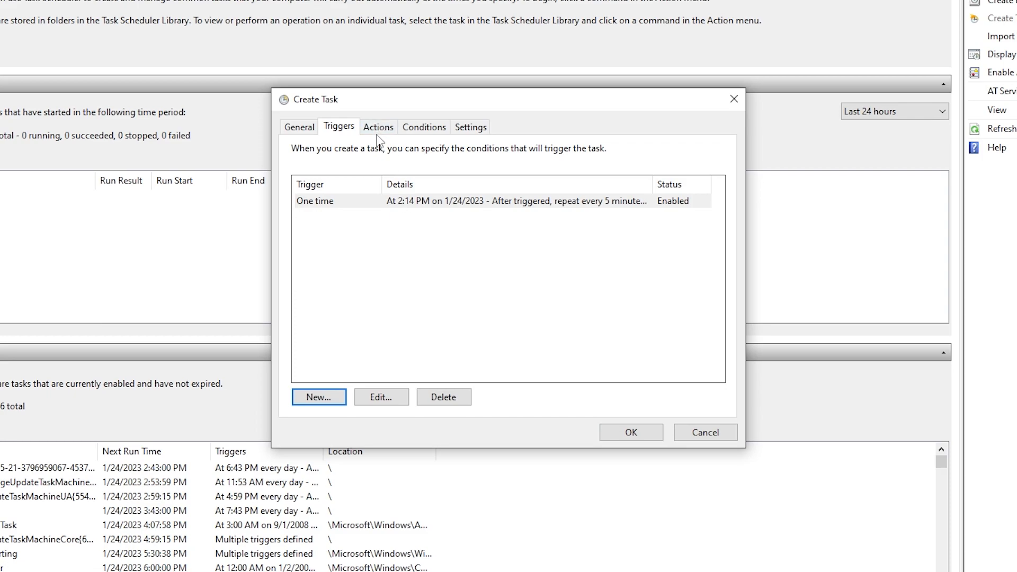
# Add a start-a-program action for C:\Empty Standby List\EmptyStandbyList.exe.
pyautogui.click(378, 127)
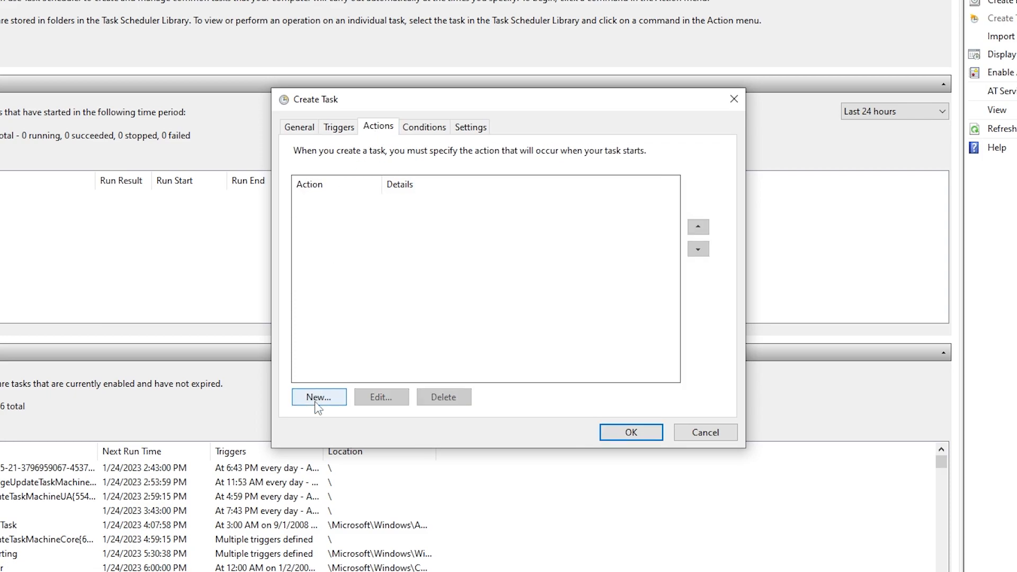
pyautogui.click(319, 397)
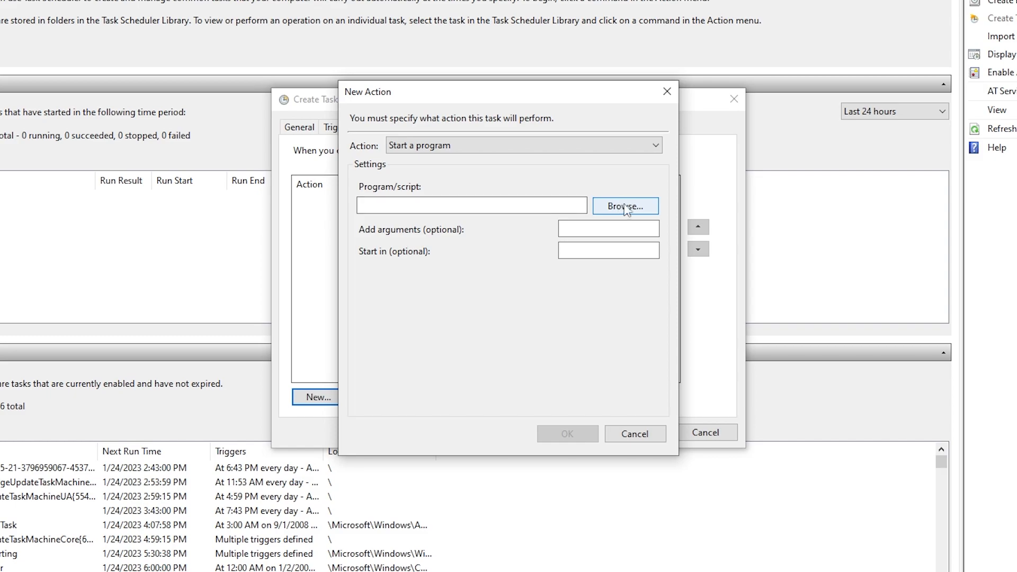
pyautogui.click(624, 205)
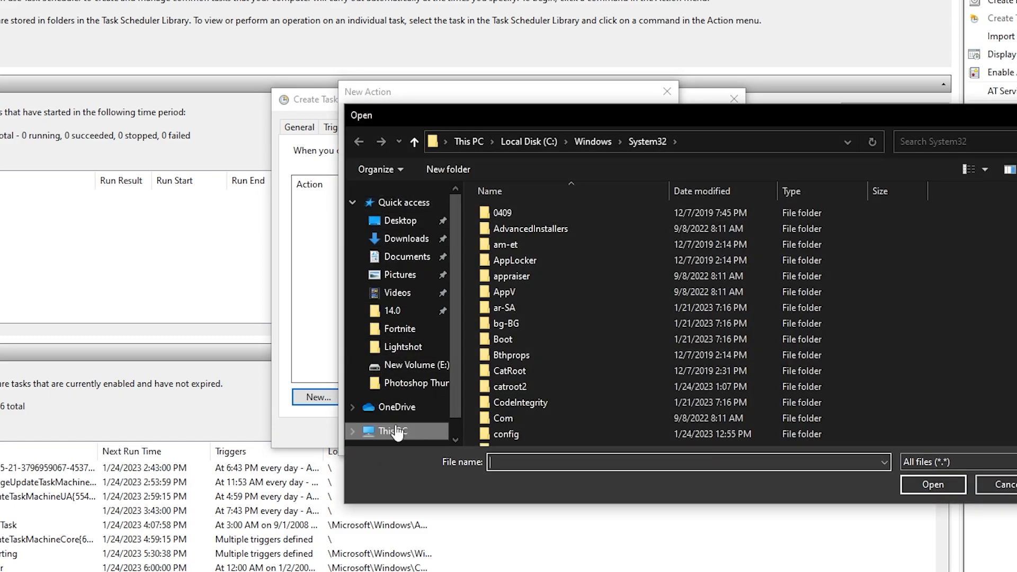
pyautogui.click(529, 142)
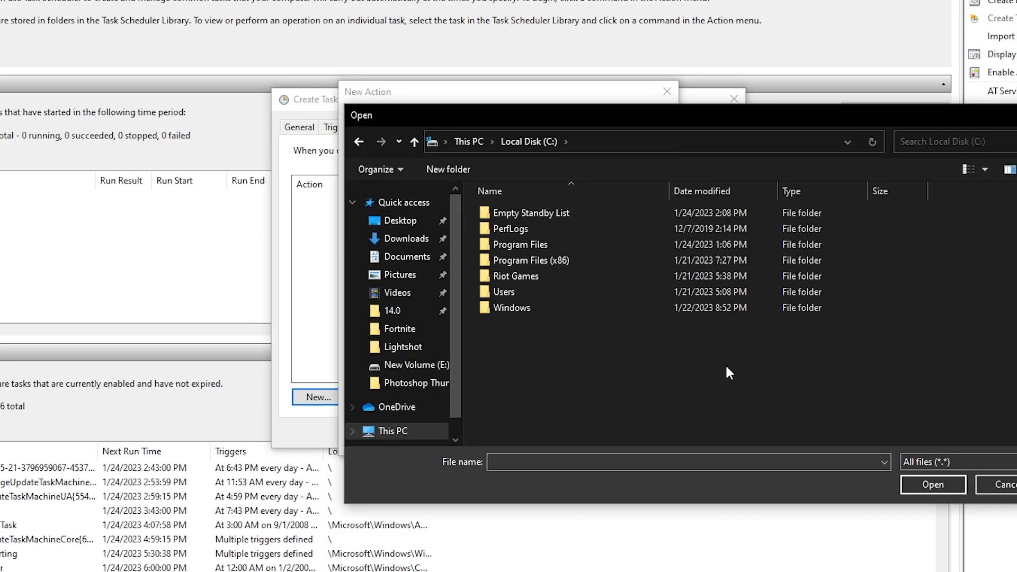
pyautogui.click(531, 213)
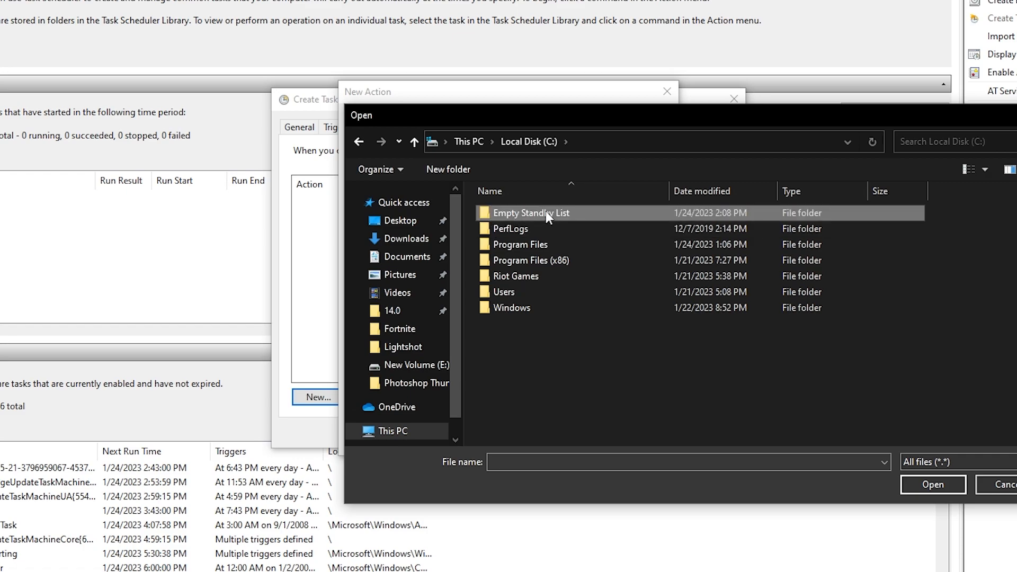
pyautogui.doubleClick(531, 213)
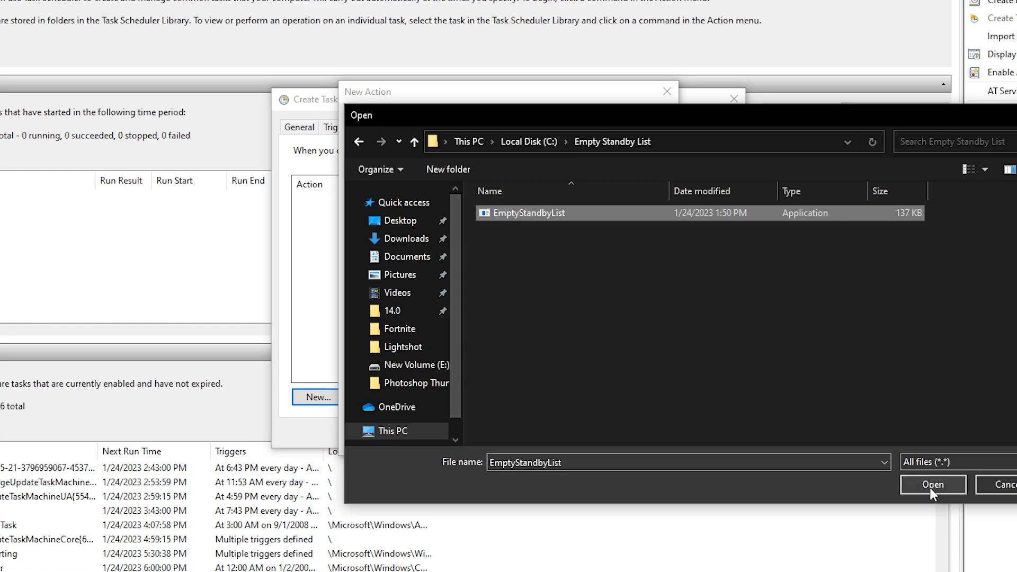
pyautogui.click(933, 485)
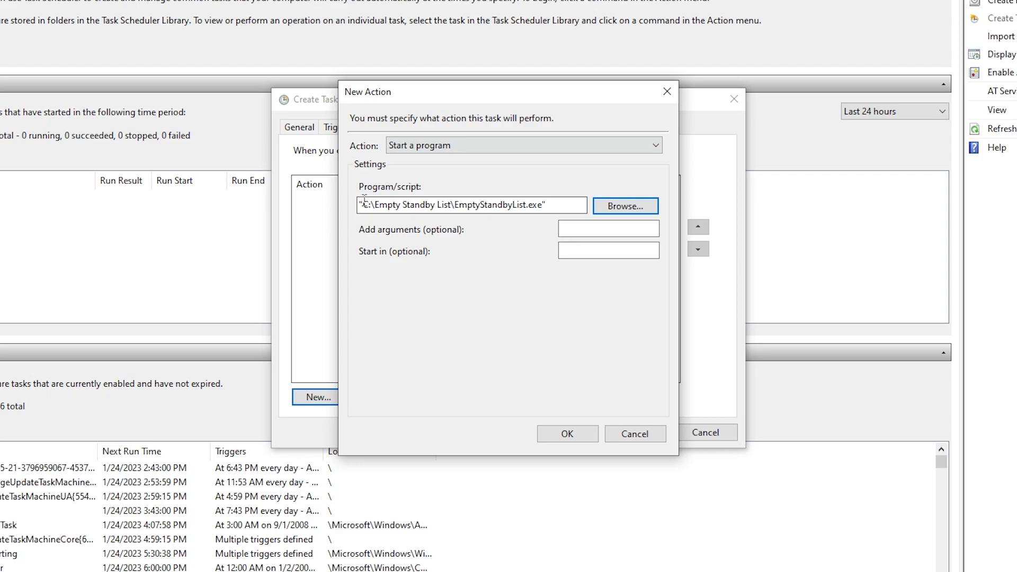
# Confirm the action, save the Ripex TWEAKS task, and select it in the list.
pyautogui.click(566, 434)
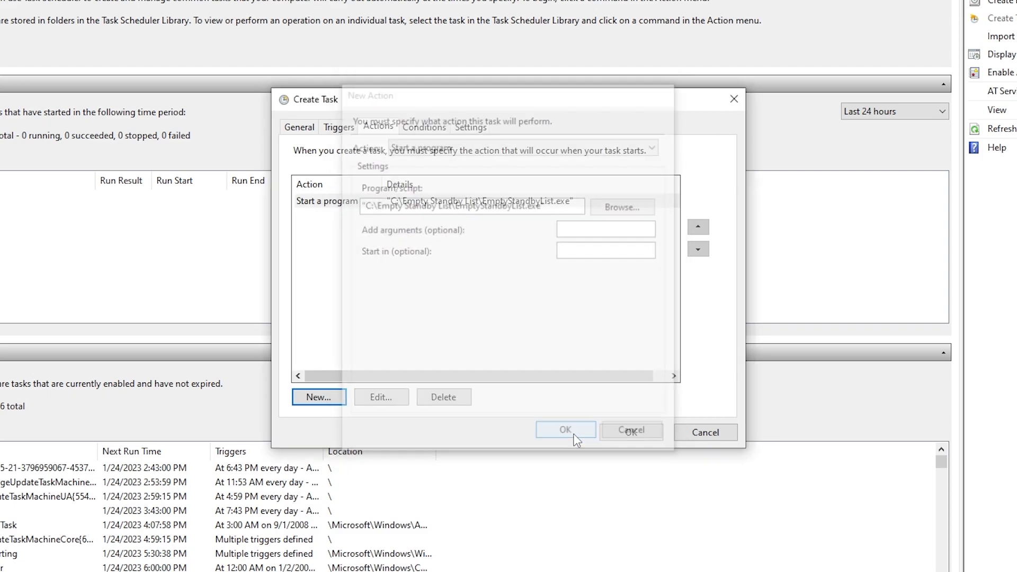
pyautogui.click(564, 429)
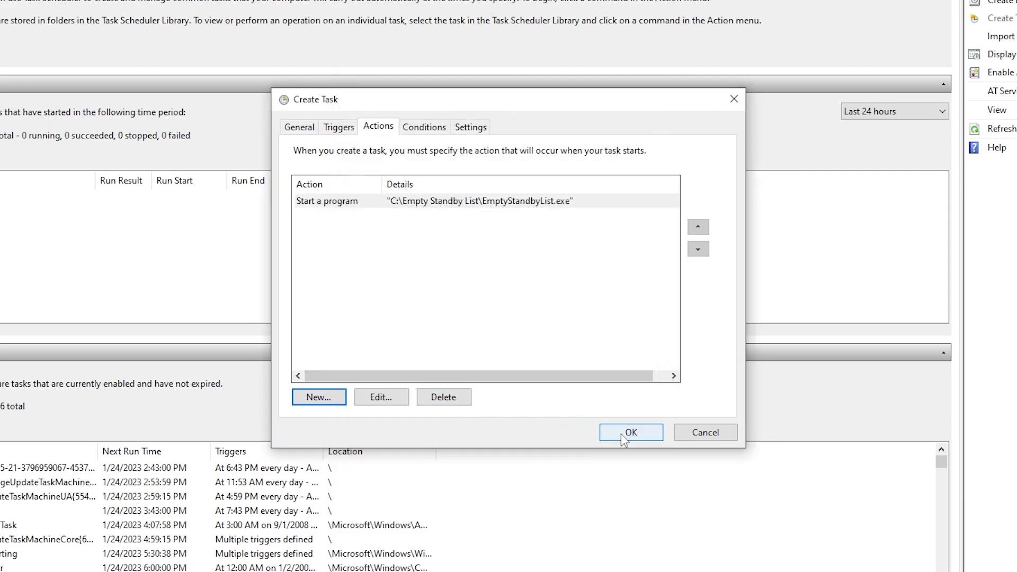
pyautogui.click(630, 432)
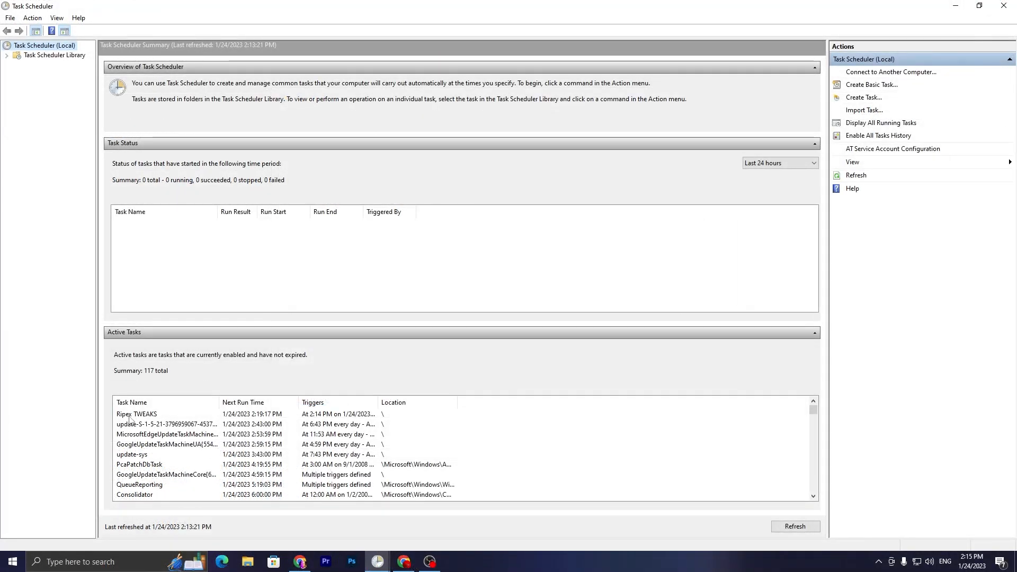
pyautogui.click(136, 413)
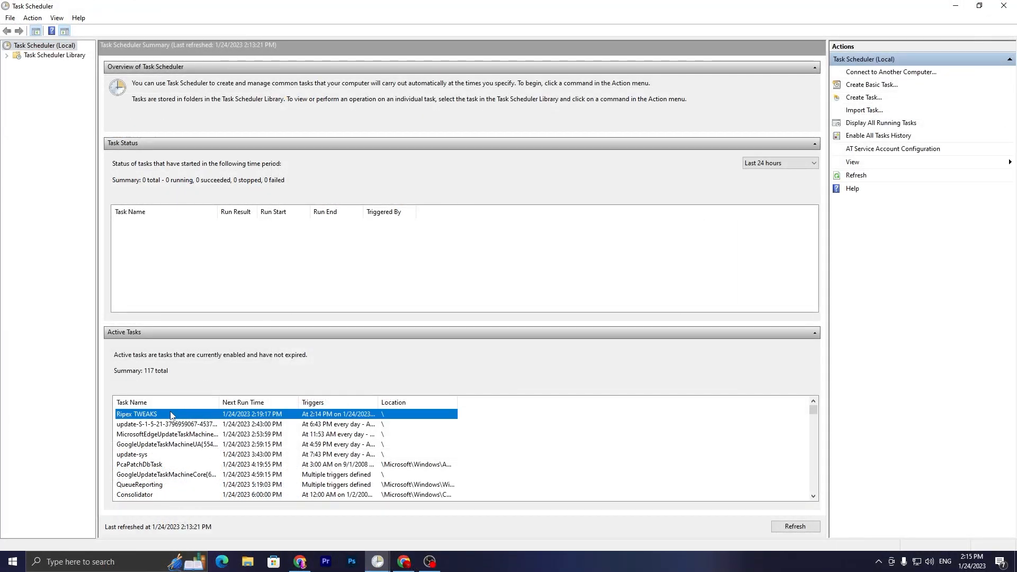
pyautogui.moveTo(486, 252)
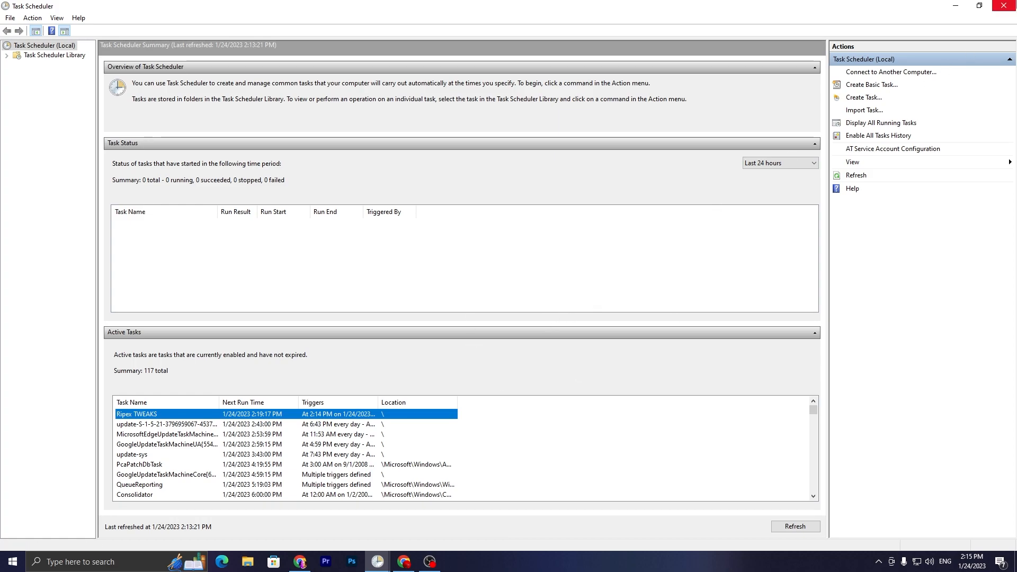
# Open Resource Monitor from Task Manager's Performance page to view about 10 GB of standby memory.
pyautogui.rightClick(507, 561)
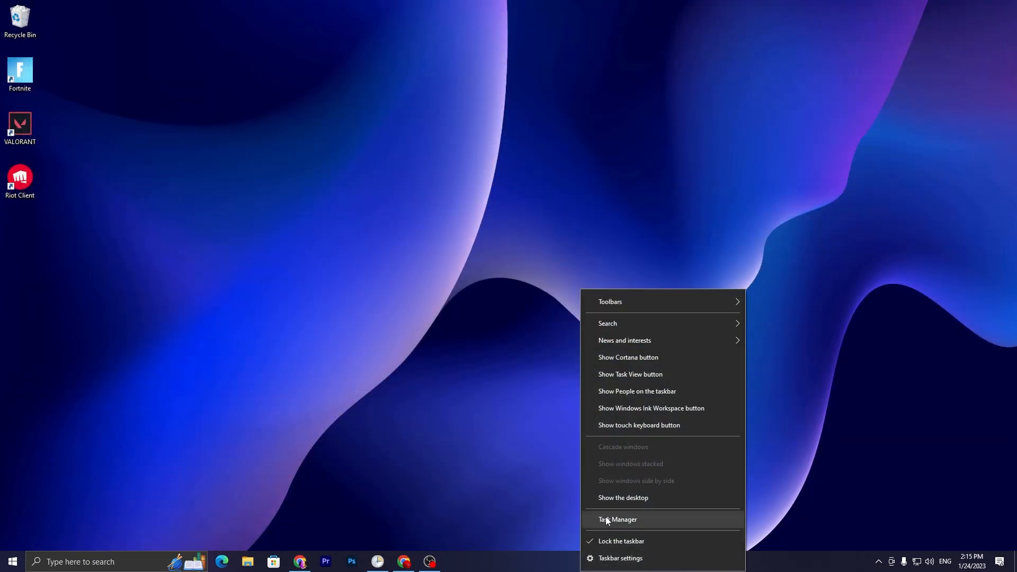
pyautogui.click(617, 519)
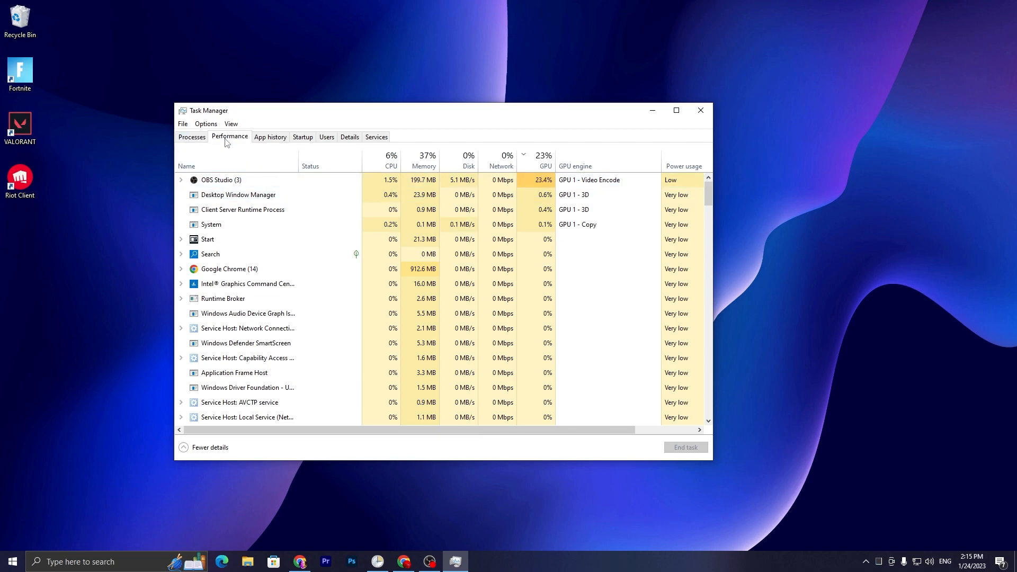
pyautogui.click(230, 136)
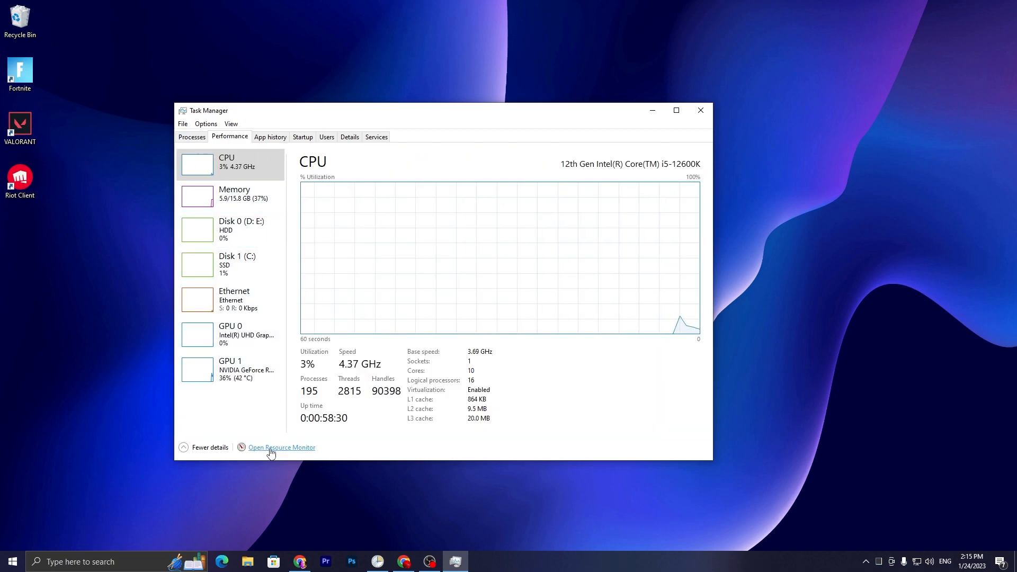
pyautogui.click(281, 448)
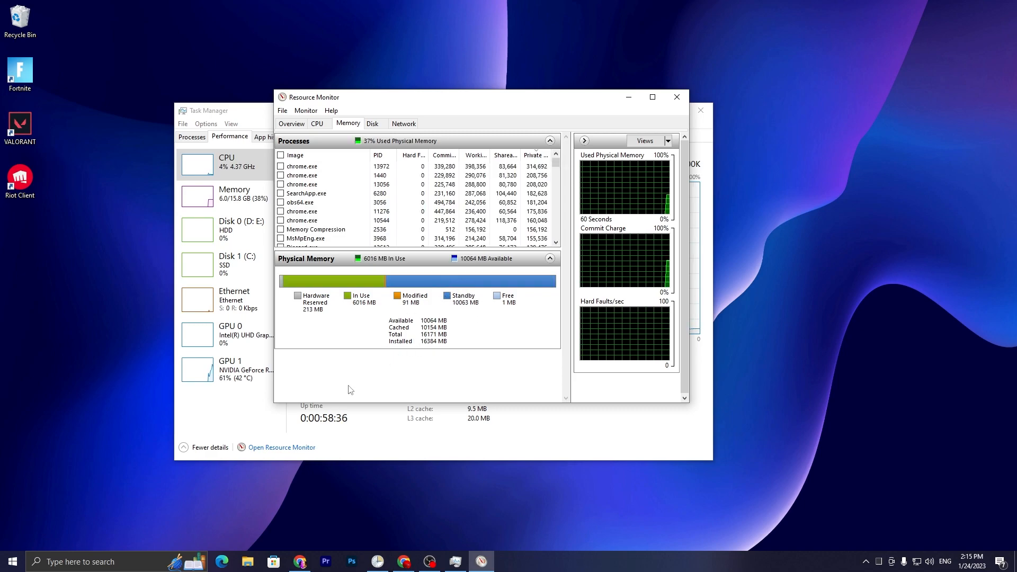
pyautogui.click(248, 561)
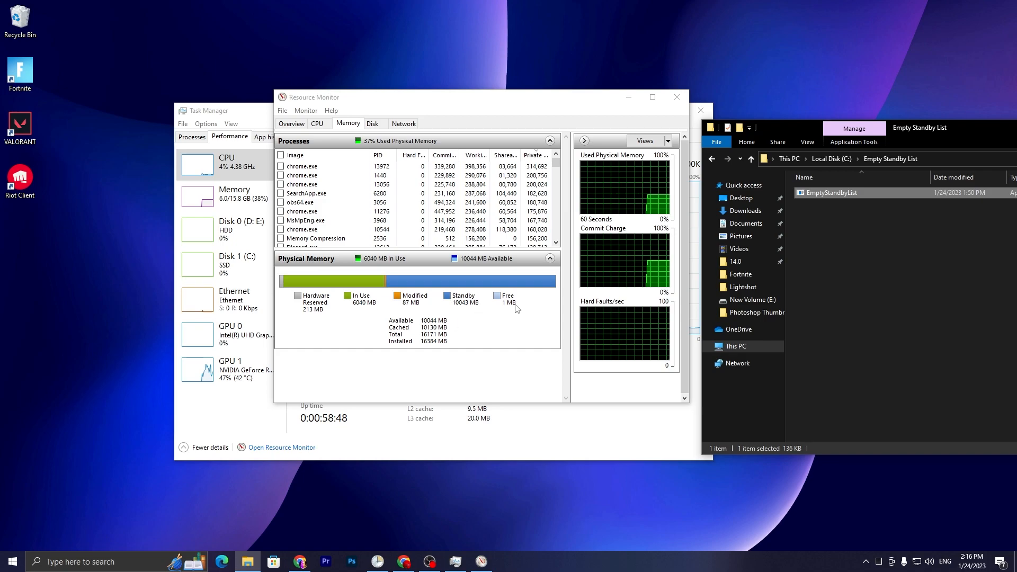
# Run EmptyStandbyList.exe as administrator from the Empty Standby List folder.
pyautogui.rightClick(830, 193)
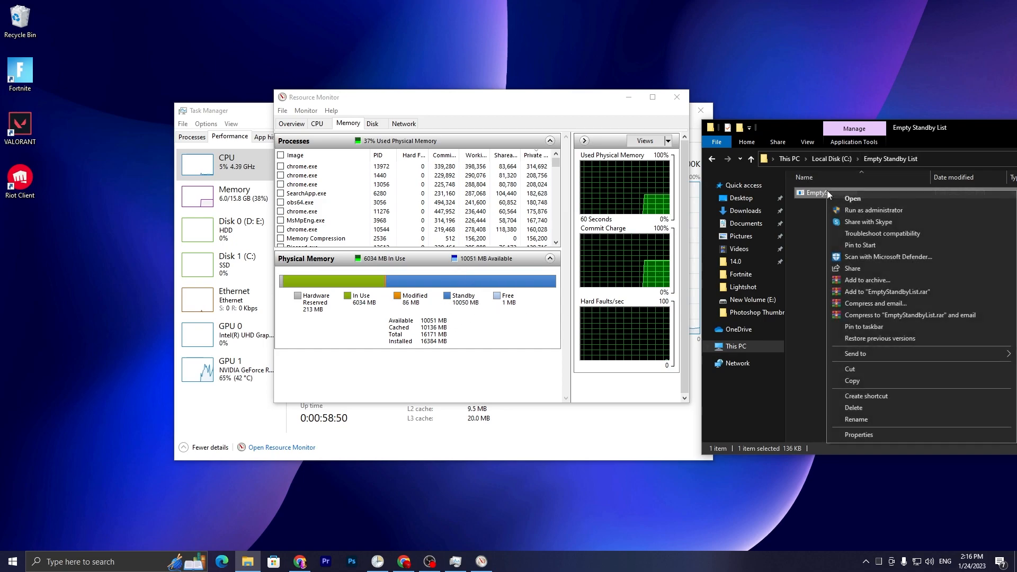
pyautogui.click(853, 198)
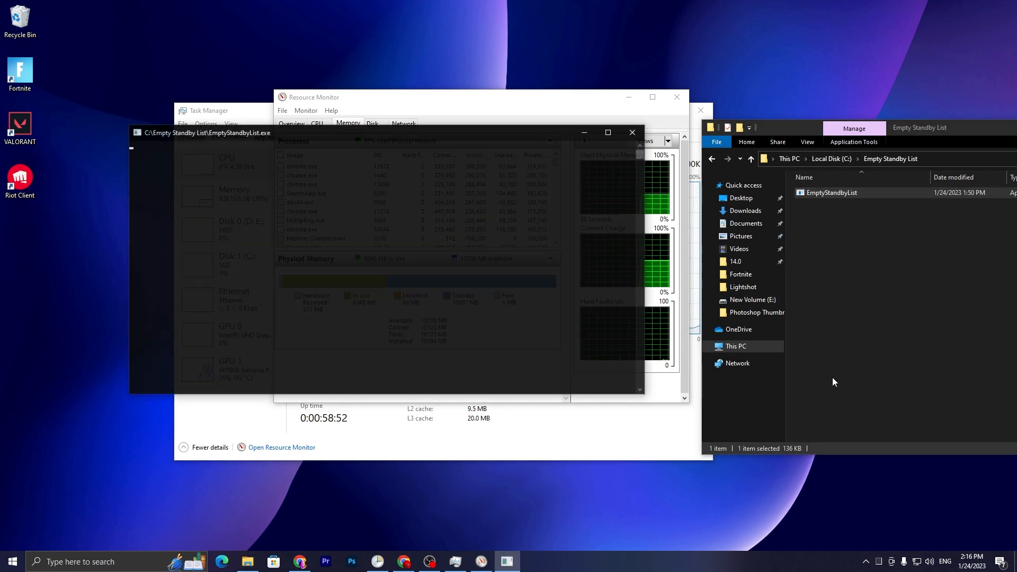